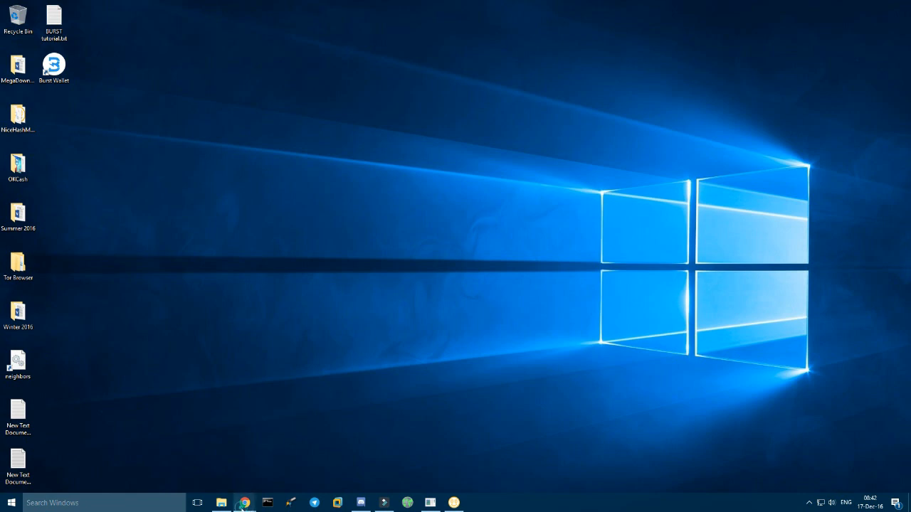
Step: Go from burst-team.us's DOWNLOAD WALLET to the SourceForge Burstcoin Client for Windows page in Chrome
left_click(244, 503)
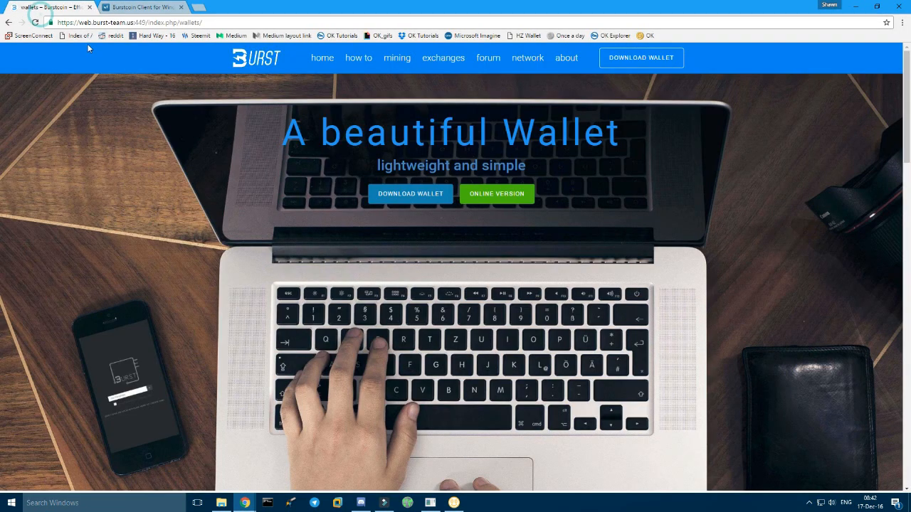
double_click(96, 23)
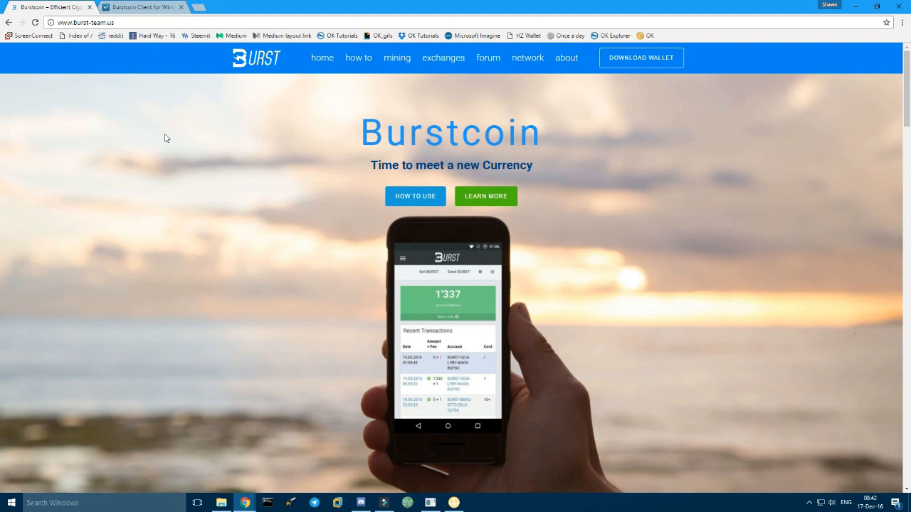
mouse_move(641, 57)
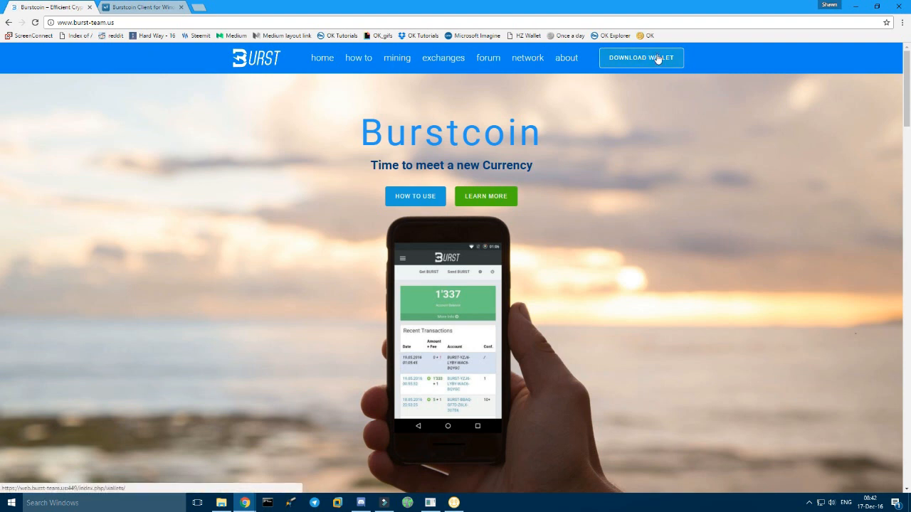
left_click(640, 58)
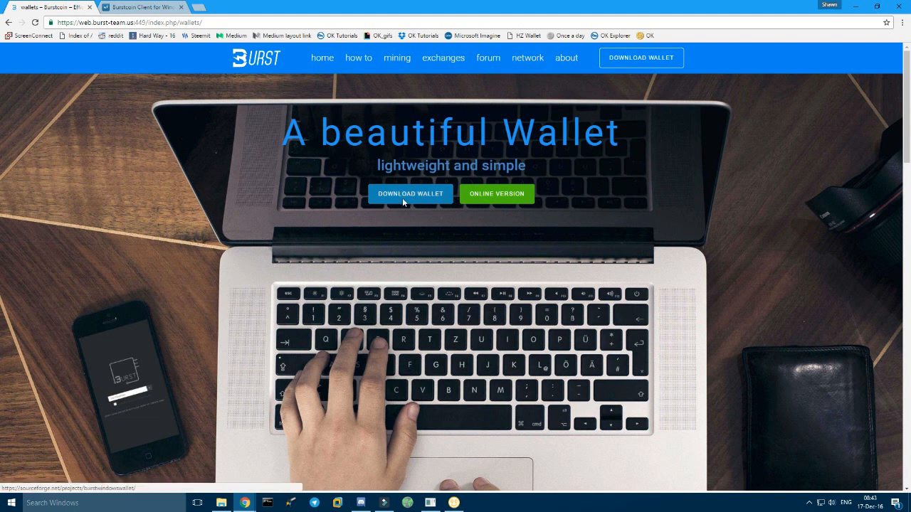
left_click(410, 193)
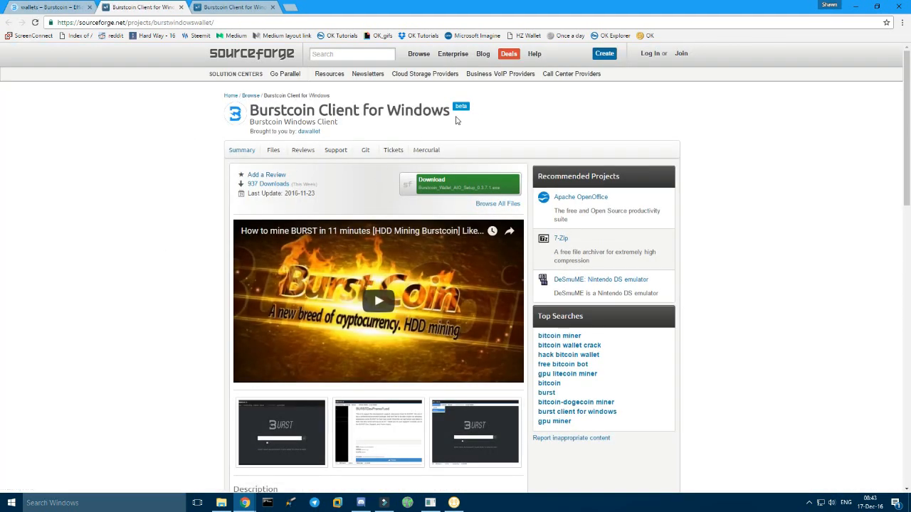
mouse_move(456, 187)
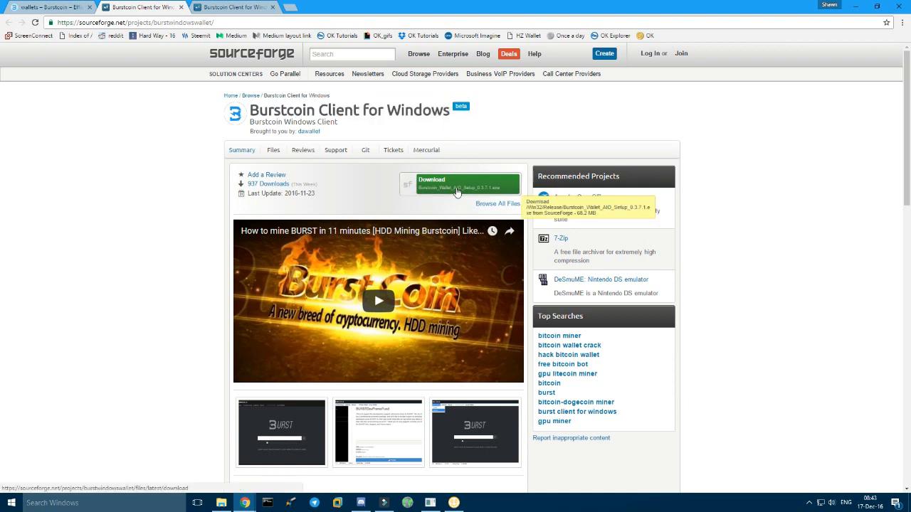
Step: Download the wallet installer and select Burstcoin_Wallet_AIO_Setup in the Downloads folder
left_click(466, 184)
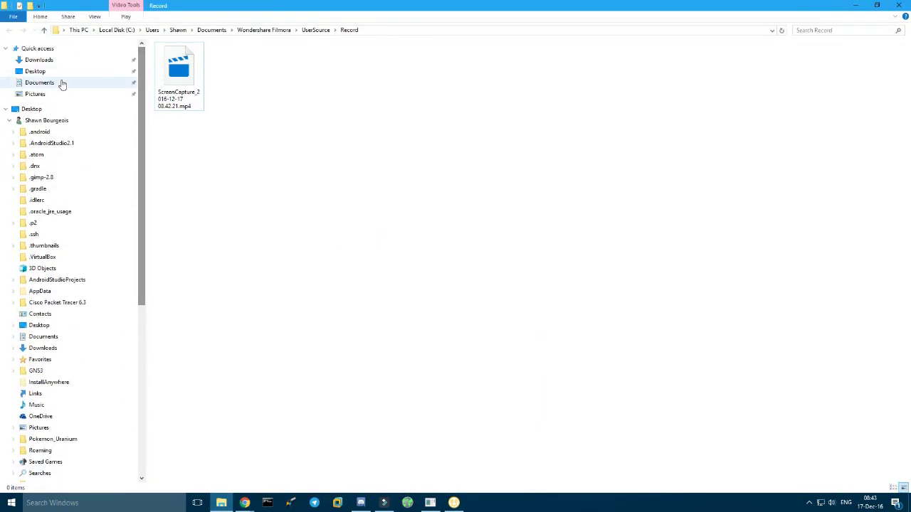
left_click(38, 59)
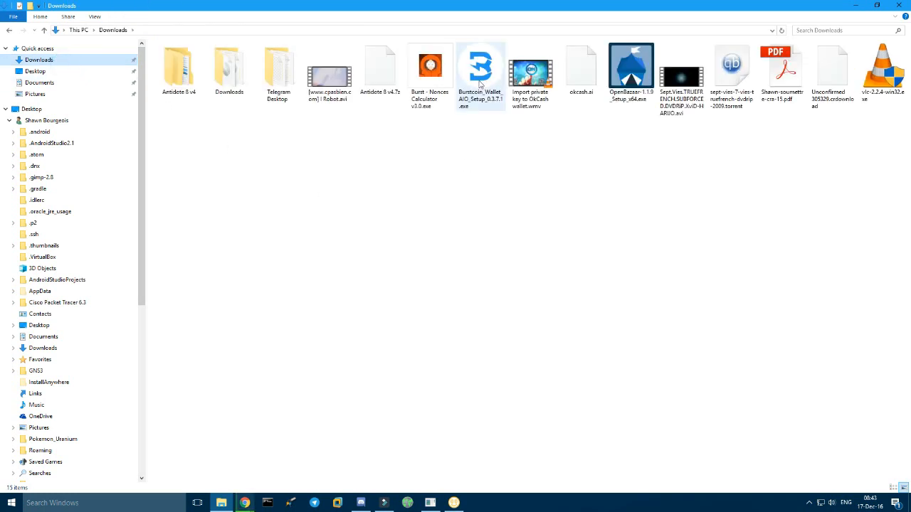
mouse_move(480, 79)
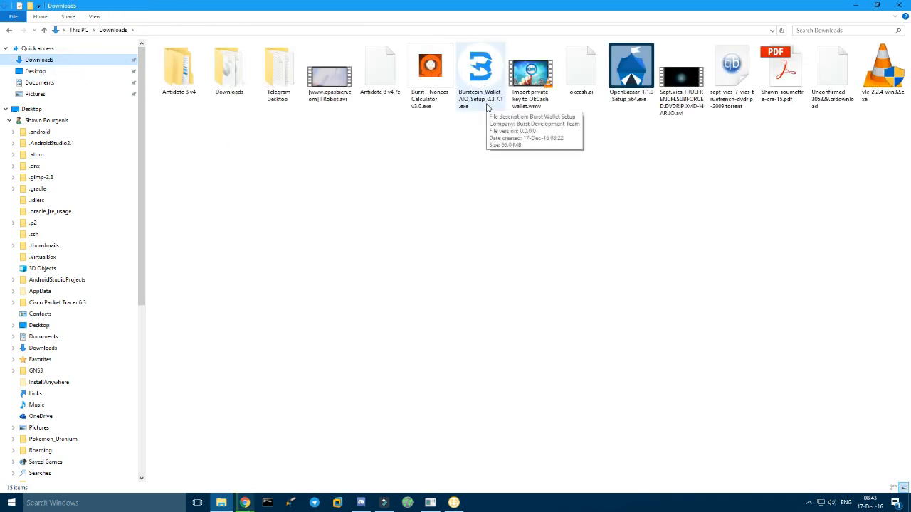
left_click(481, 75)
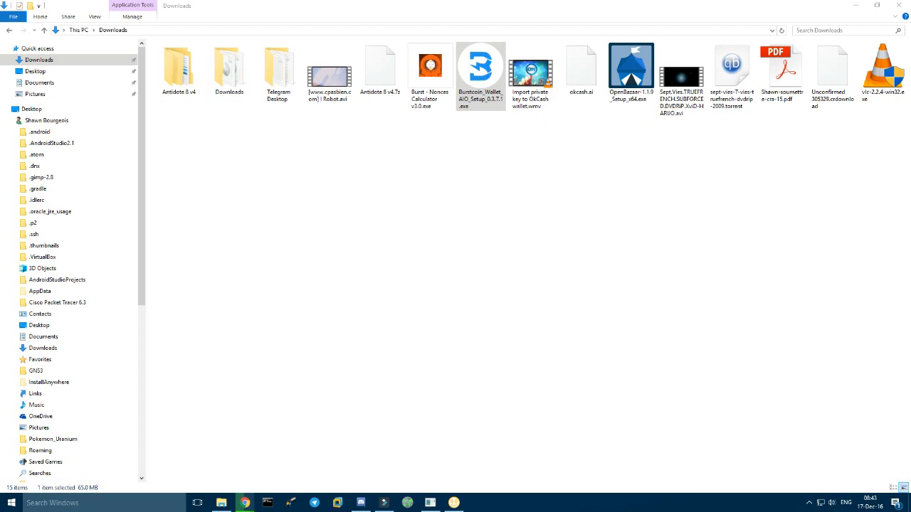
Step: Run the Burst Wallet installer with desktop shortcut and launch-after-install enabled
double_click(480, 66)
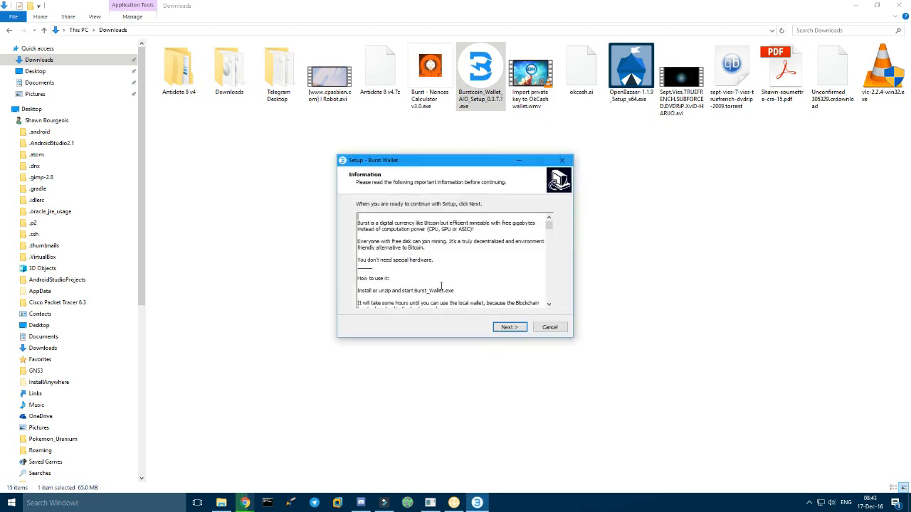
left_click(509, 326)
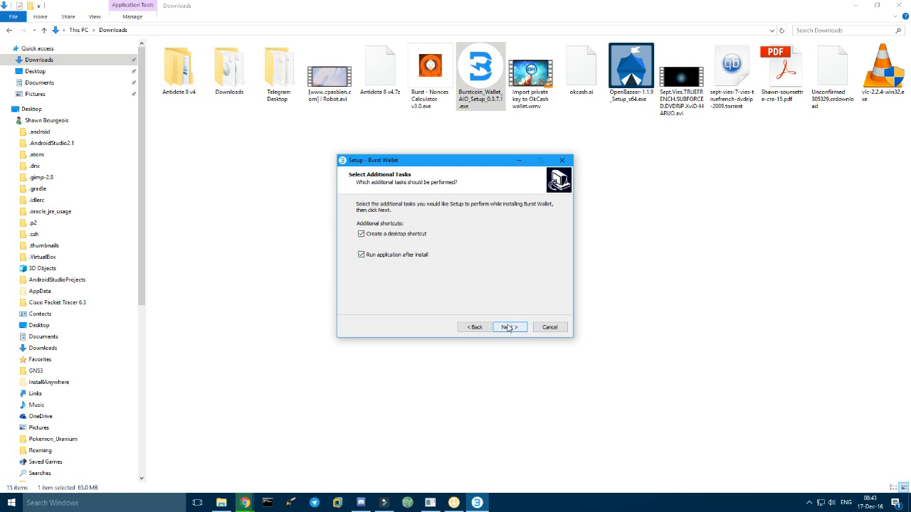
left_click(508, 326)
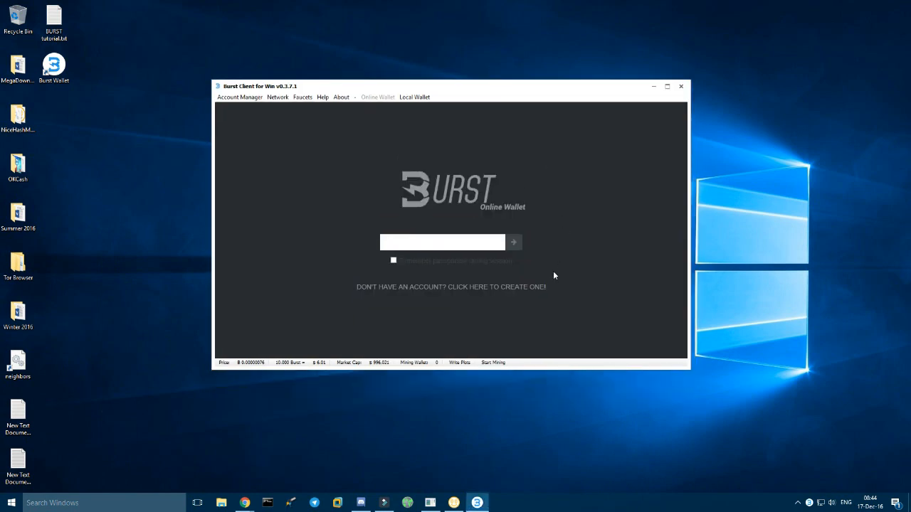
mouse_move(518, 291)
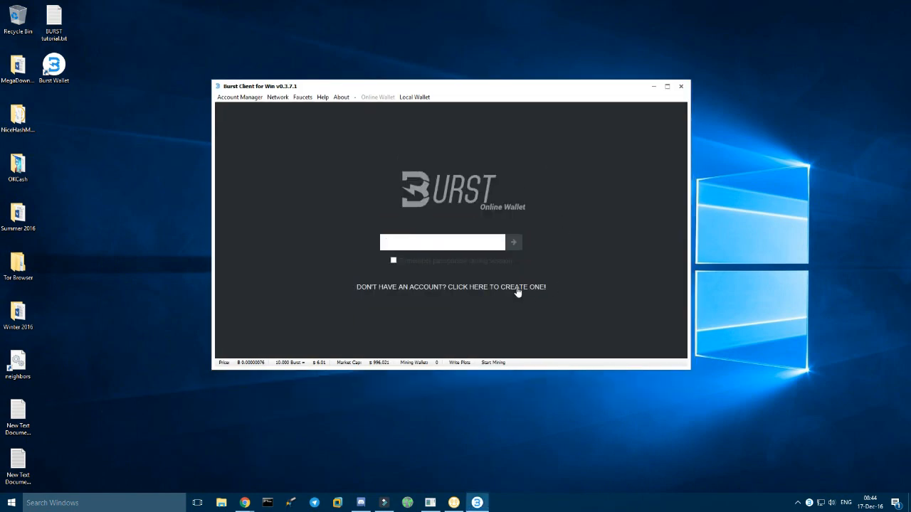
mouse_move(545, 280)
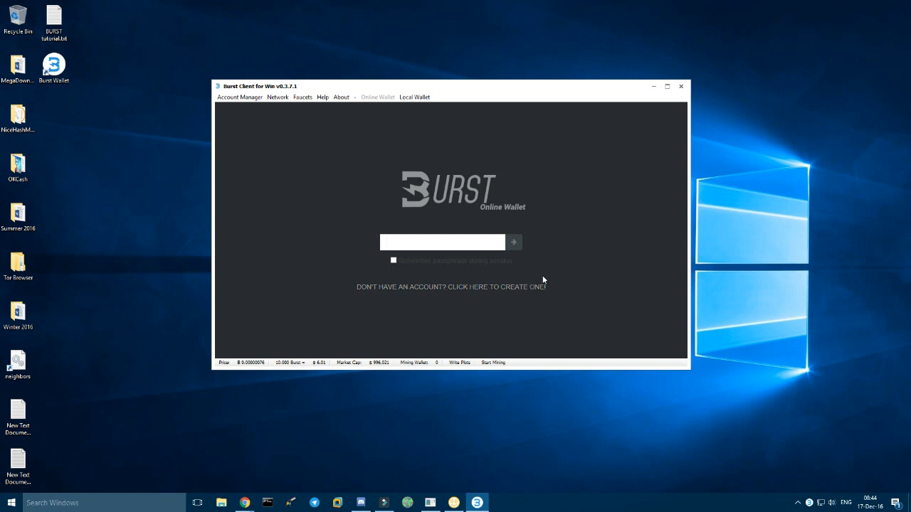
Step: Start a new account and copy its generated passphrase into the Notepad notes
left_click(472, 286)
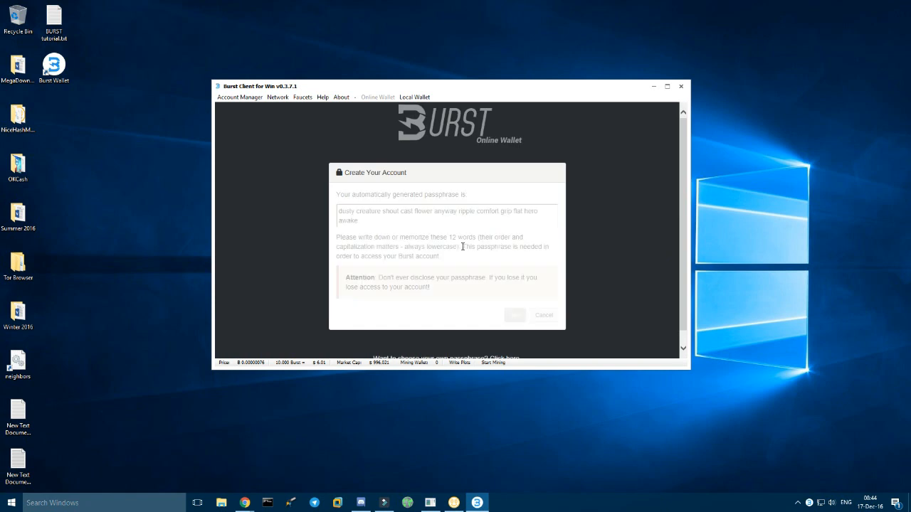
triple_click(441, 215)
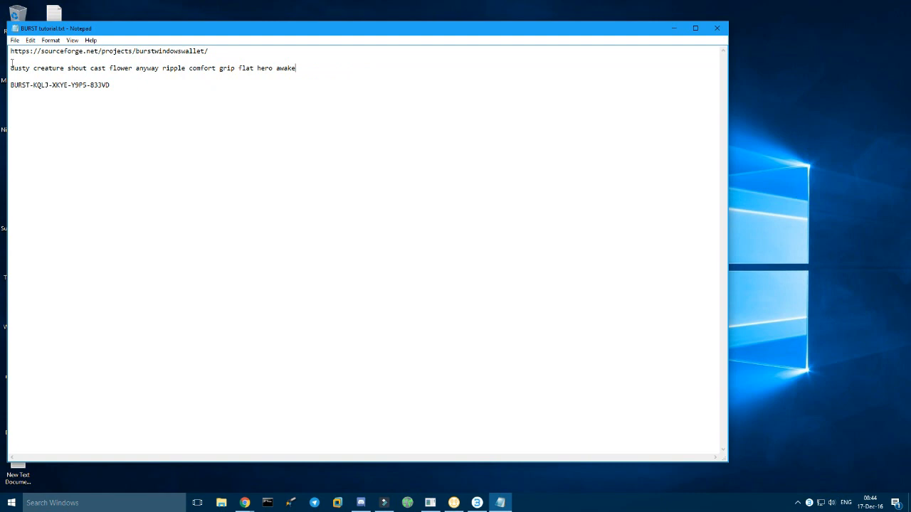
triple_click(61, 84)
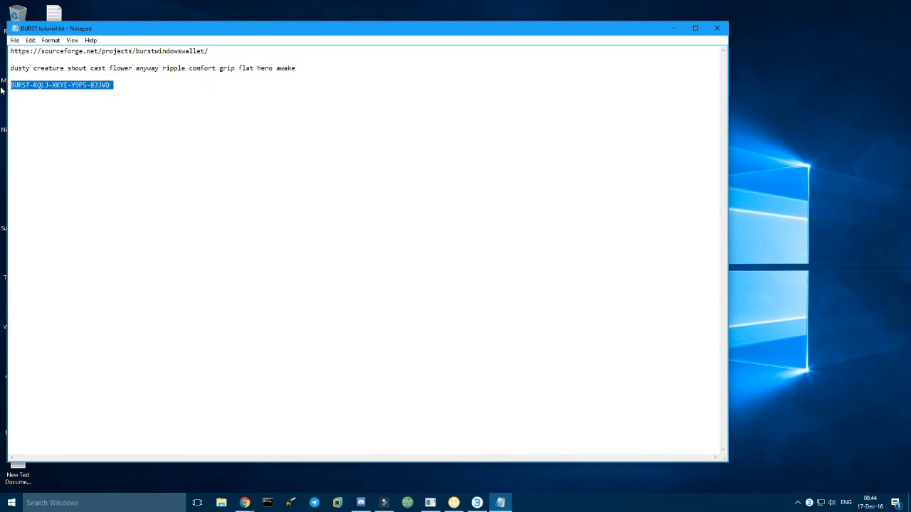
key("Delete")
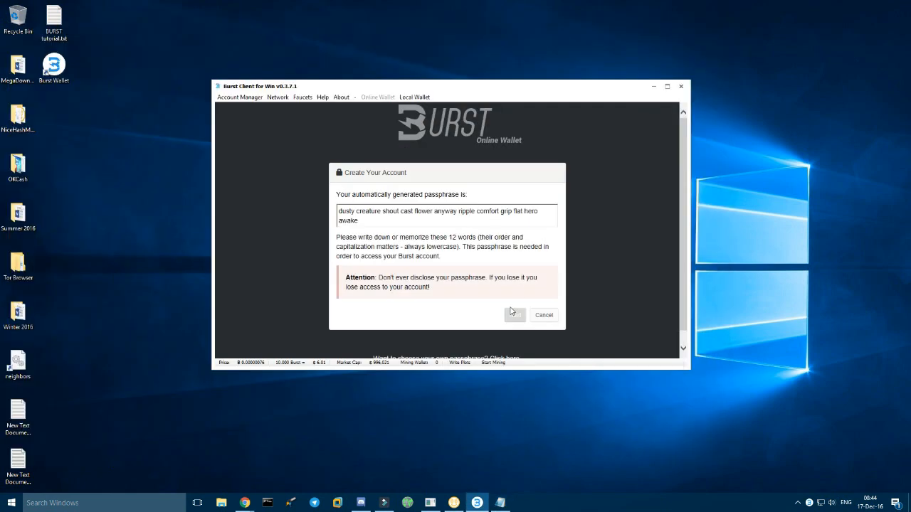
left_click(514, 316)
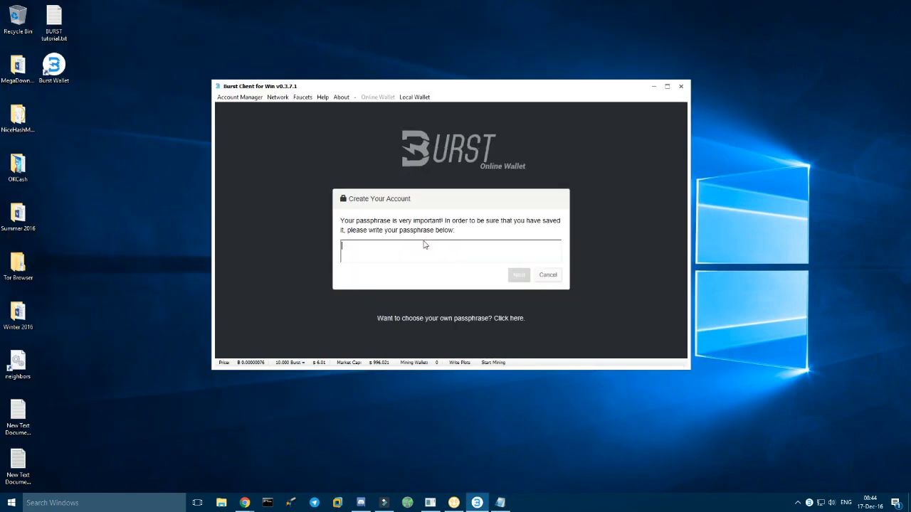
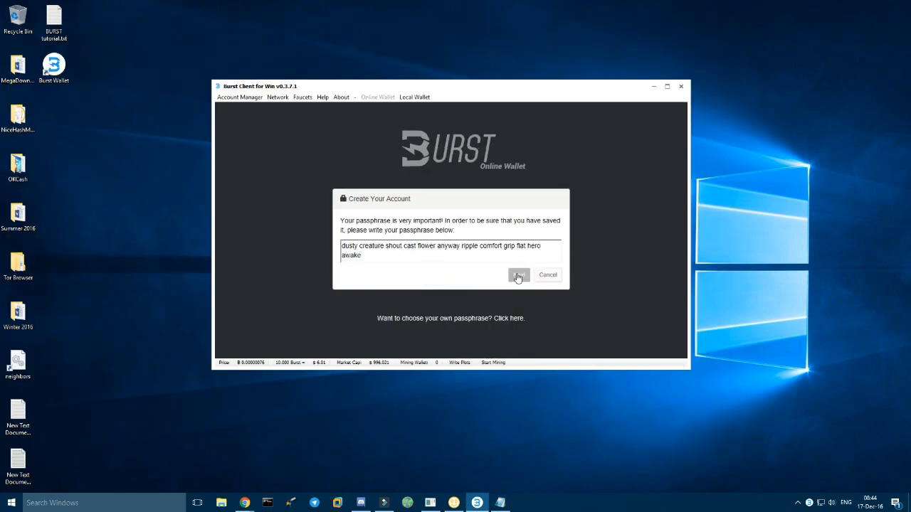
left_click(518, 276)
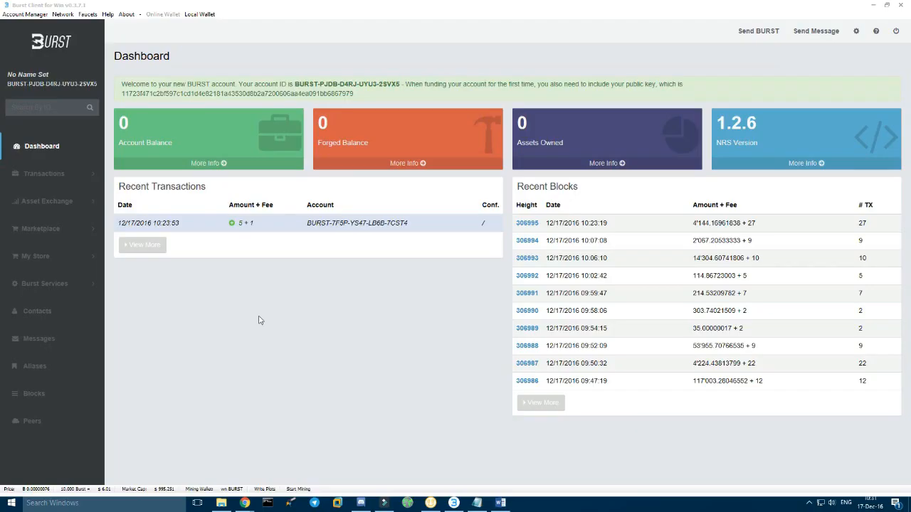
mouse_move(382, 290)
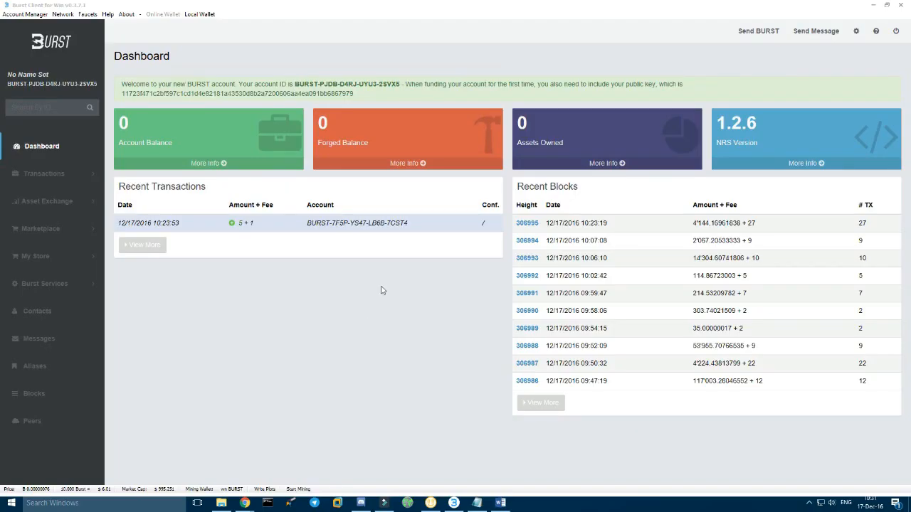
mouse_move(246, 259)
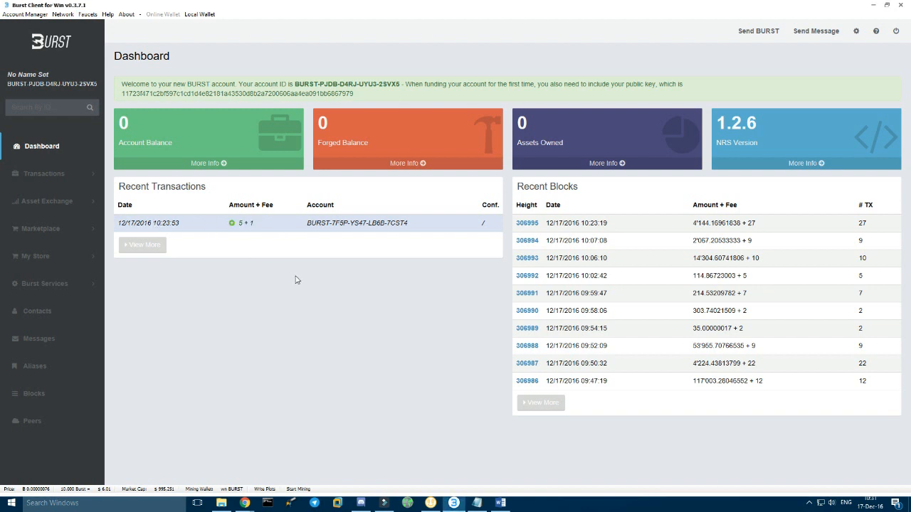
Step: Dismiss the mining settings, then open the burst-team.us faucet from the Faucets menu
left_click(299, 489)
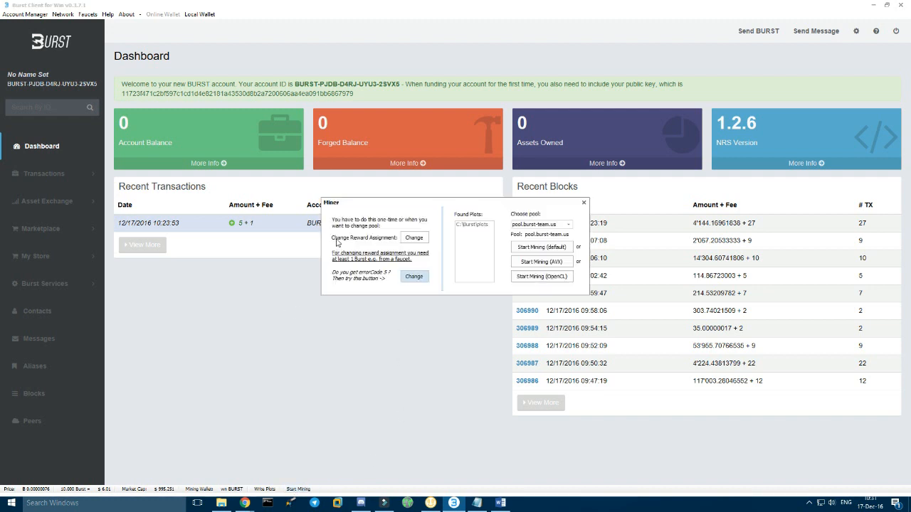
left_click(584, 203)
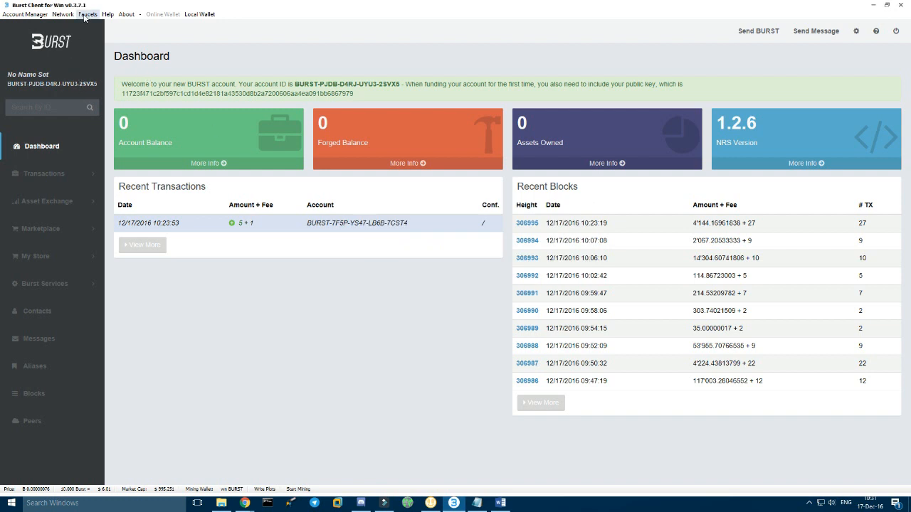
left_click(88, 14)
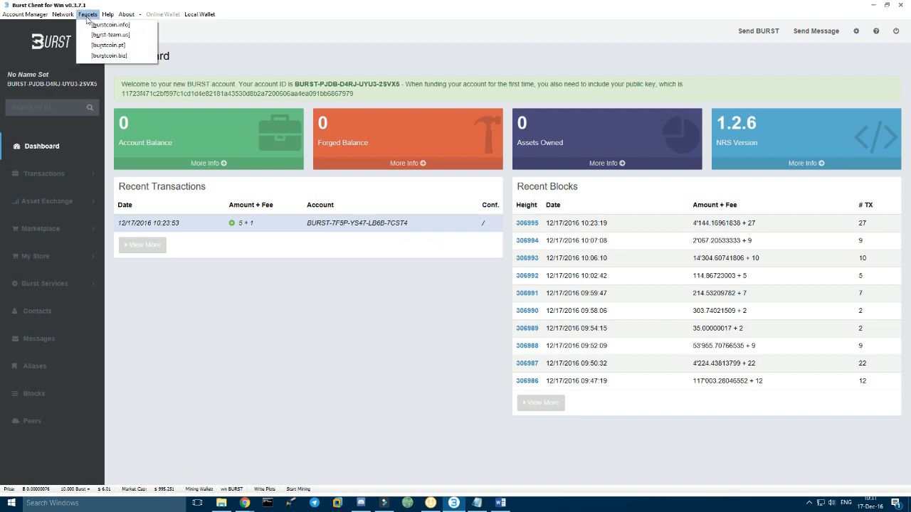
mouse_move(106, 24)
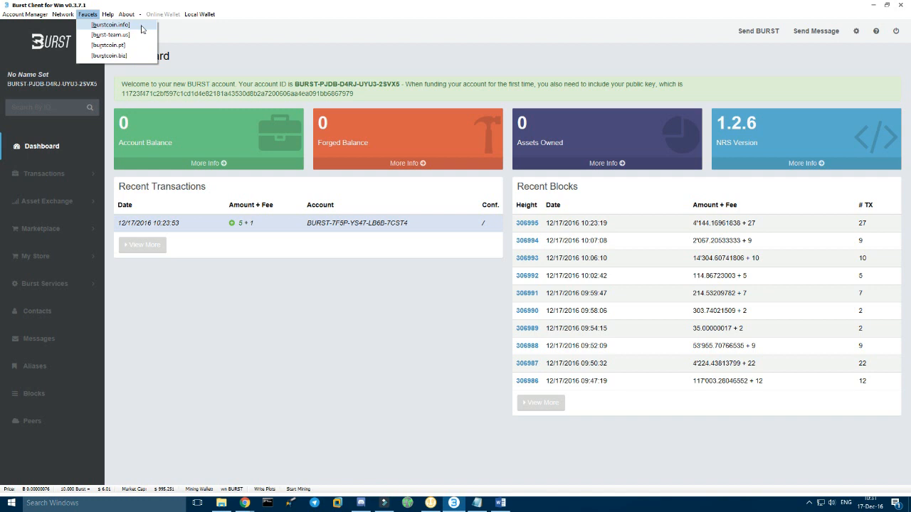
mouse_move(111, 35)
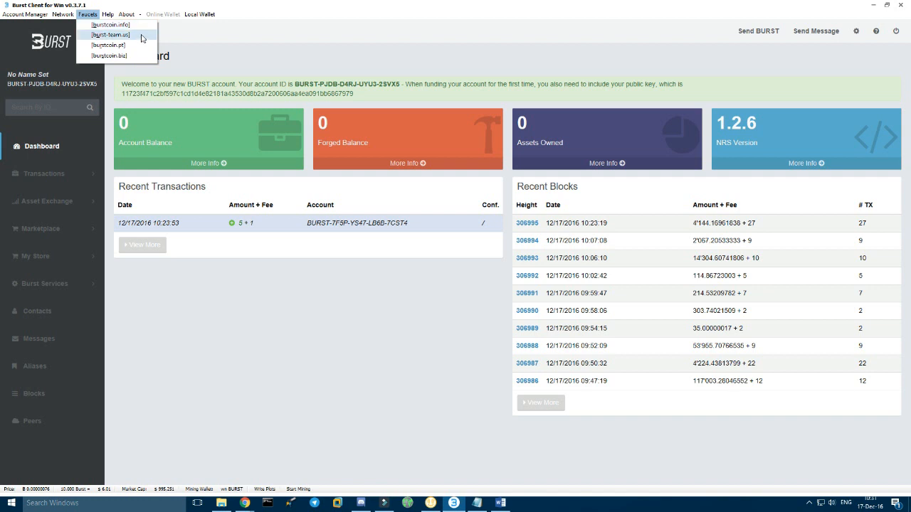
left_click(110, 35)
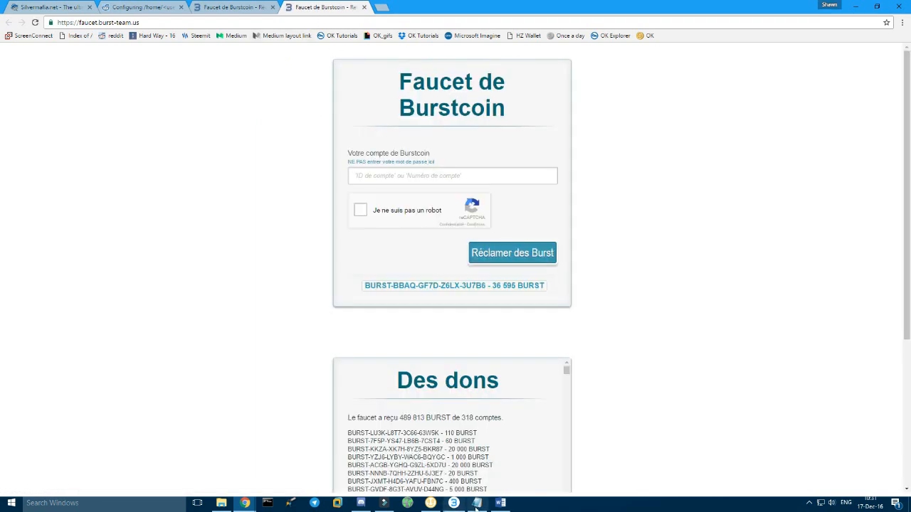
left_click(477, 503)
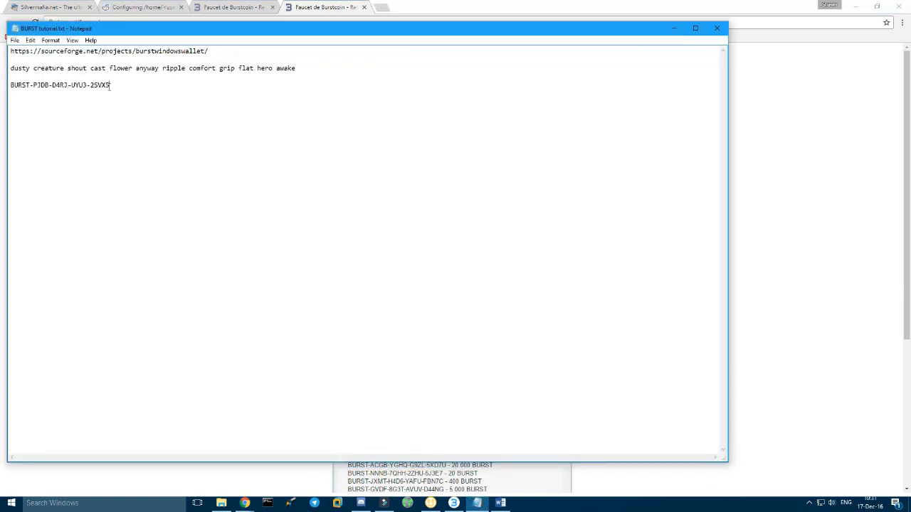
right_click(61, 85)
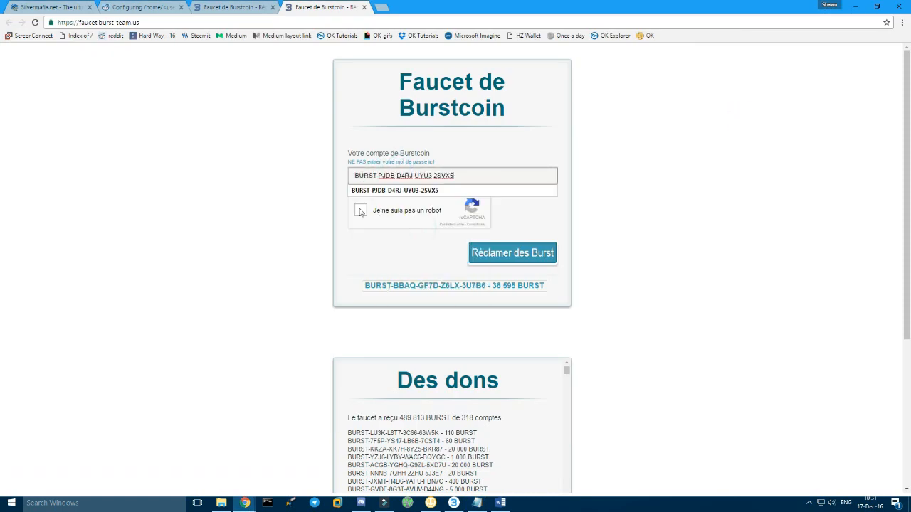
left_click(362, 209)
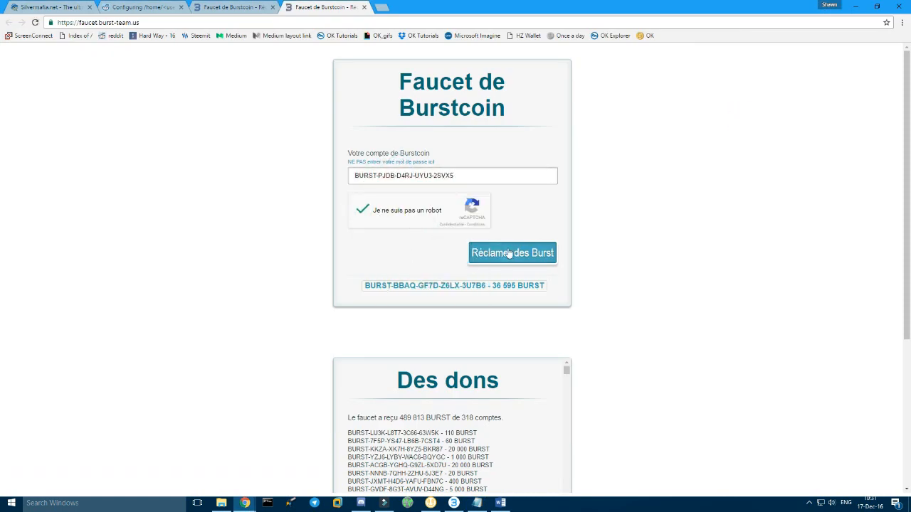
left_click(512, 252)
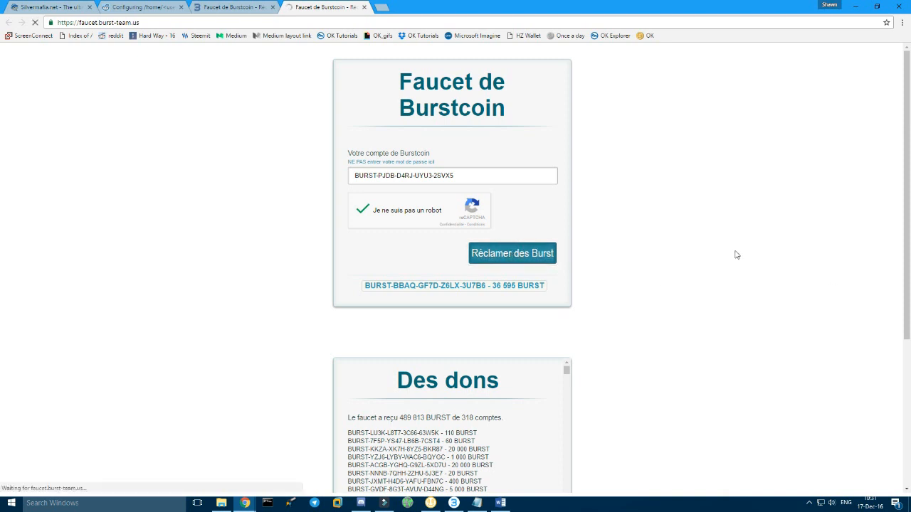
mouse_move(734, 248)
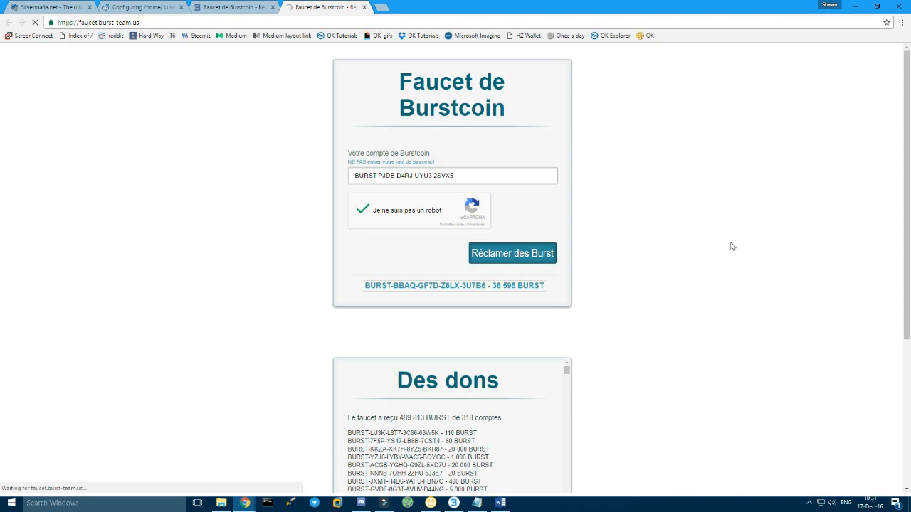
left_click(511, 253)
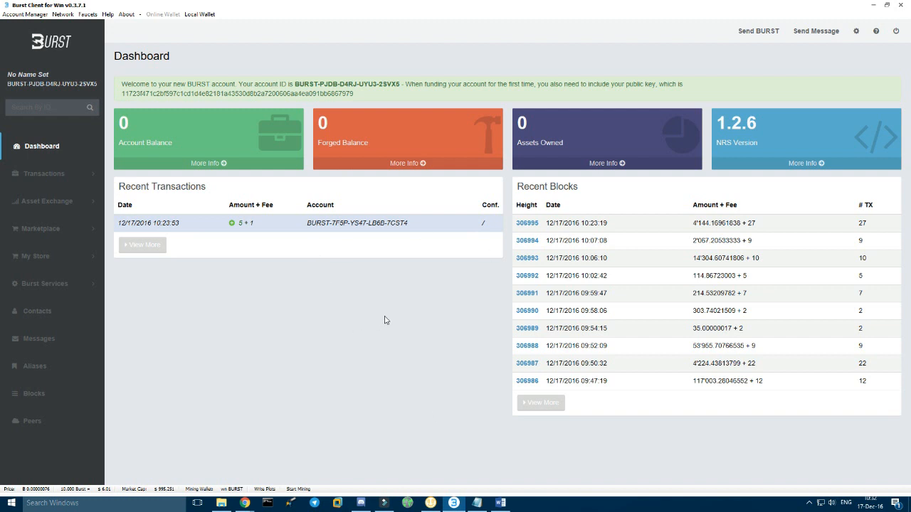
mouse_move(376, 314)
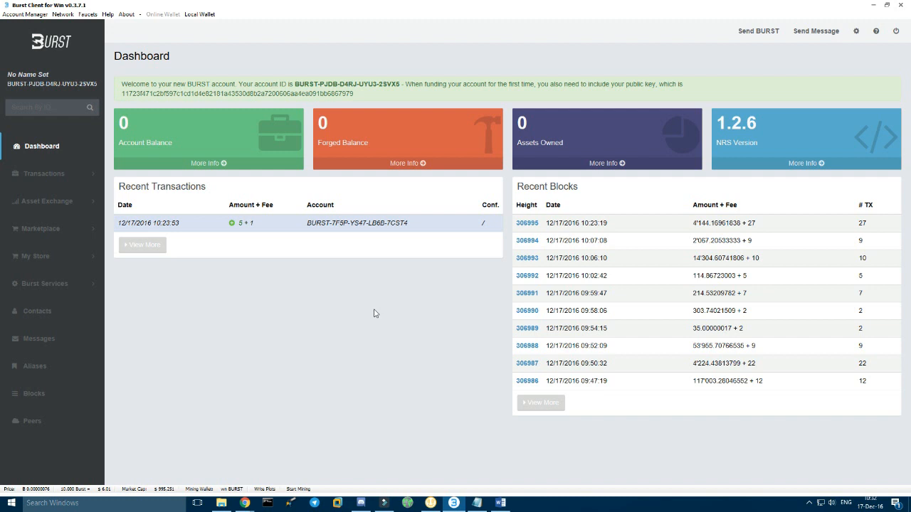
mouse_move(315, 275)
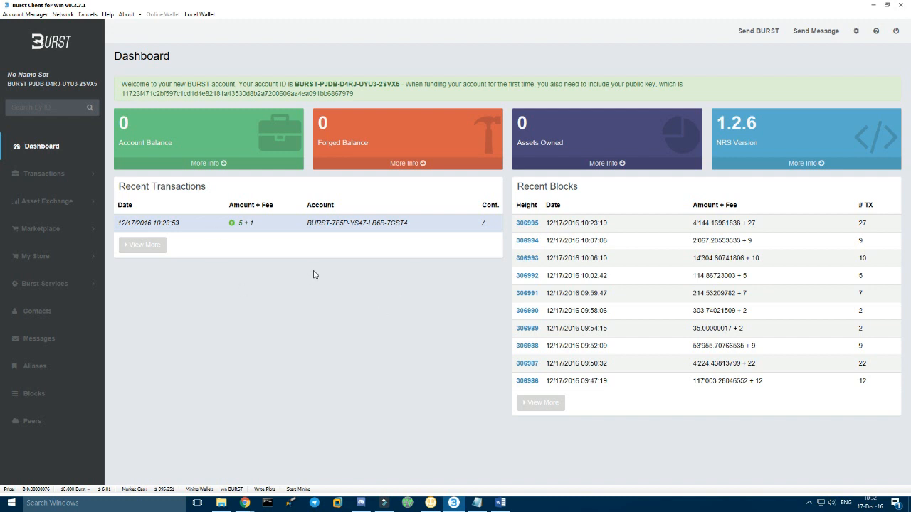
mouse_move(448, 316)
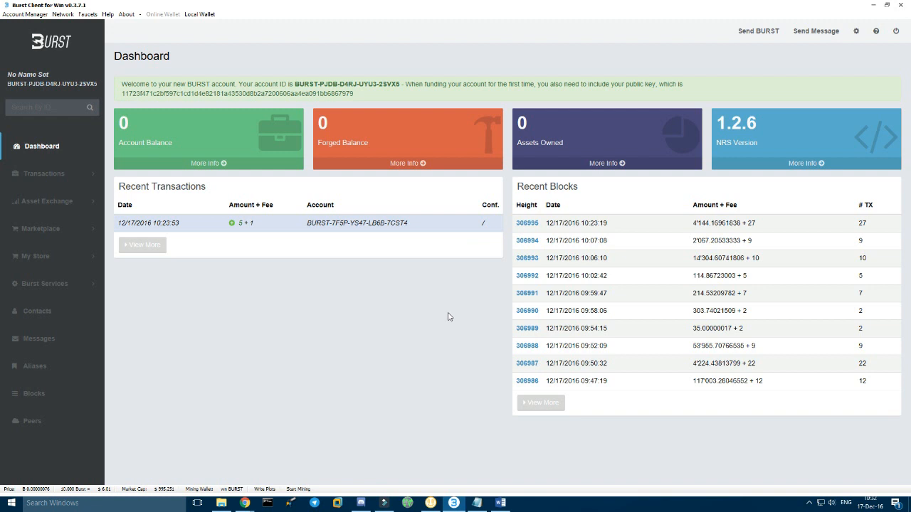
mouse_move(228, 174)
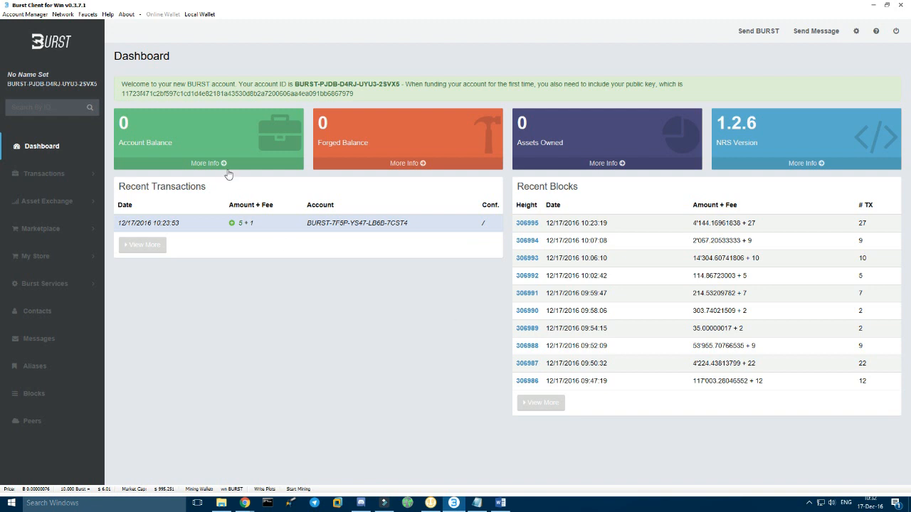
mouse_move(266, 400)
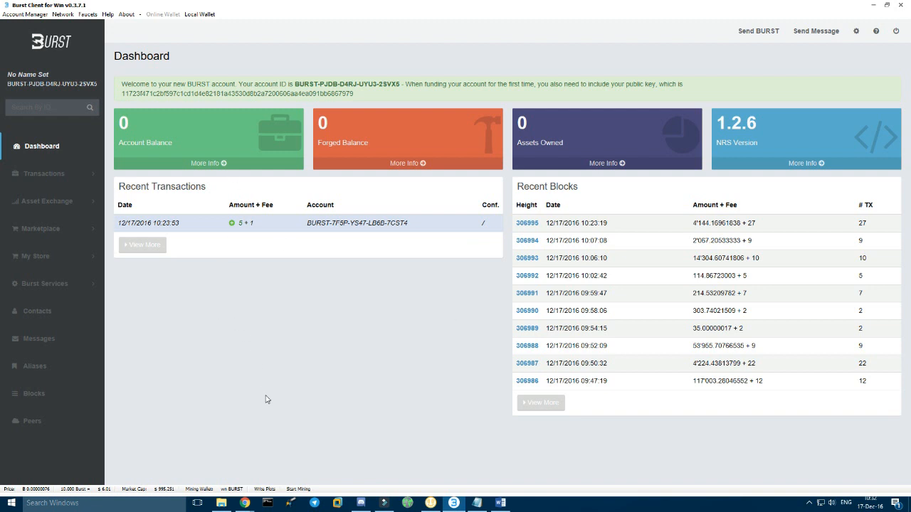
mouse_move(235, 346)
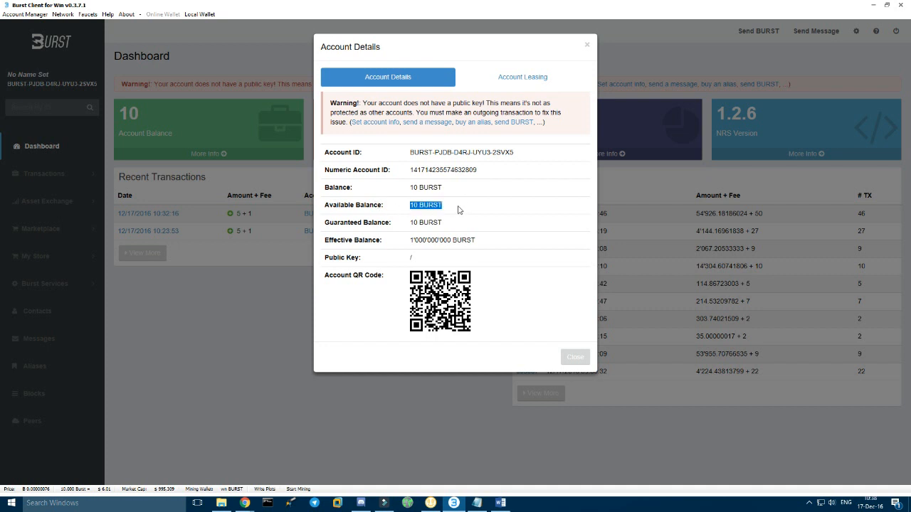
Step: Close the account details after seeing the 10 BURST available balance
left_click(574, 356)
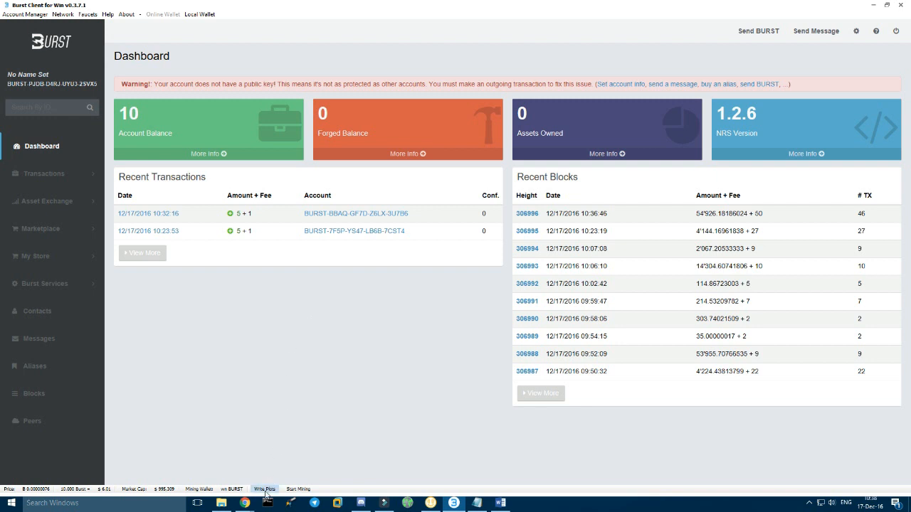
Step: Plot 11 GB for the account on the drive with 382 GB free and start plotting
left_click(264, 489)
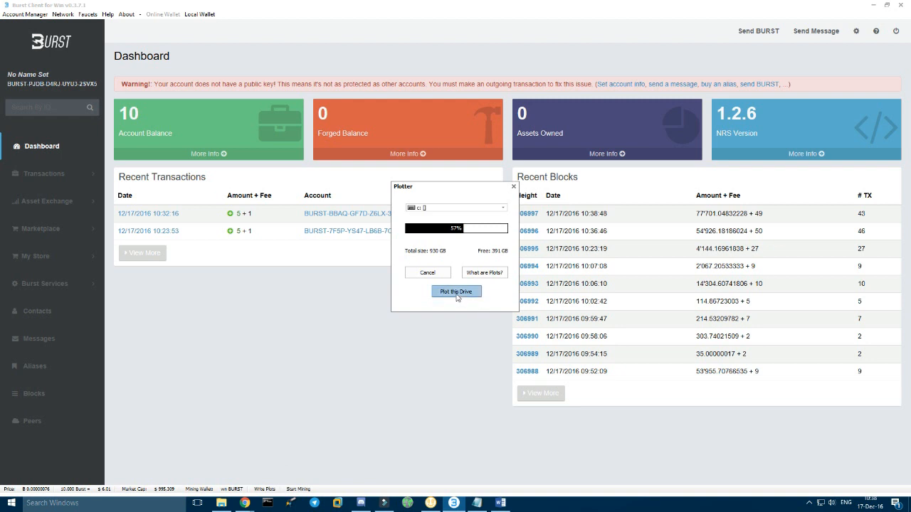
mouse_move(530, 224)
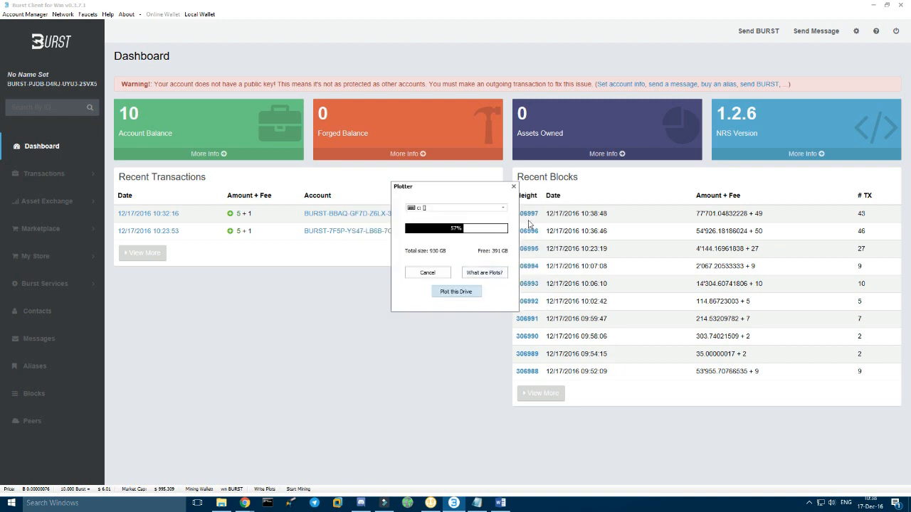
left_click(502, 208)
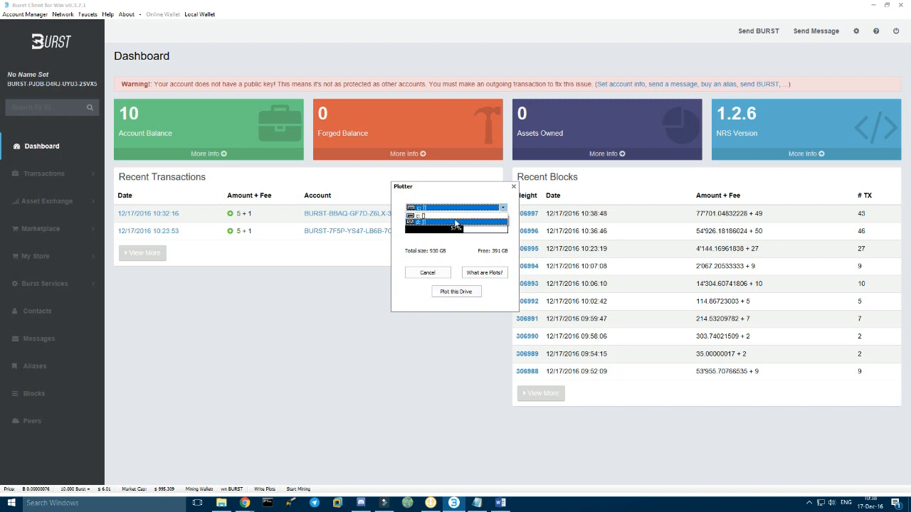
left_click(456, 217)
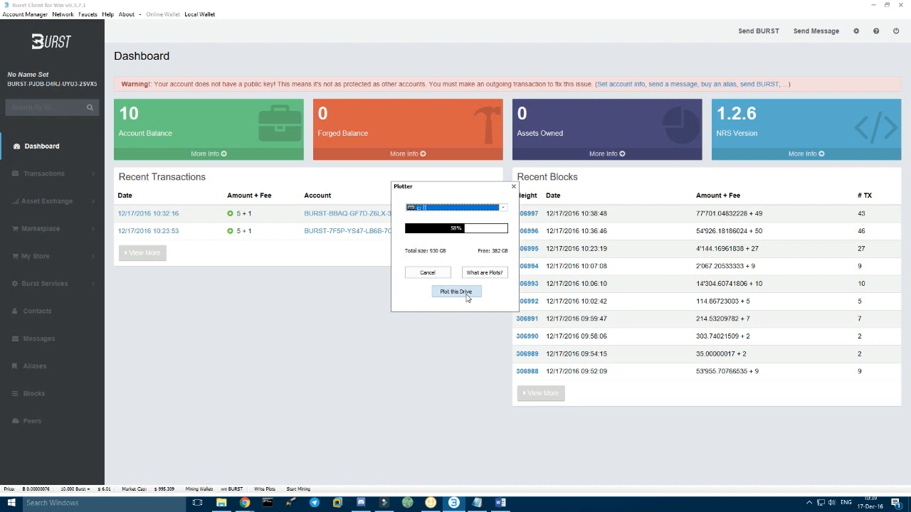
left_click(456, 292)
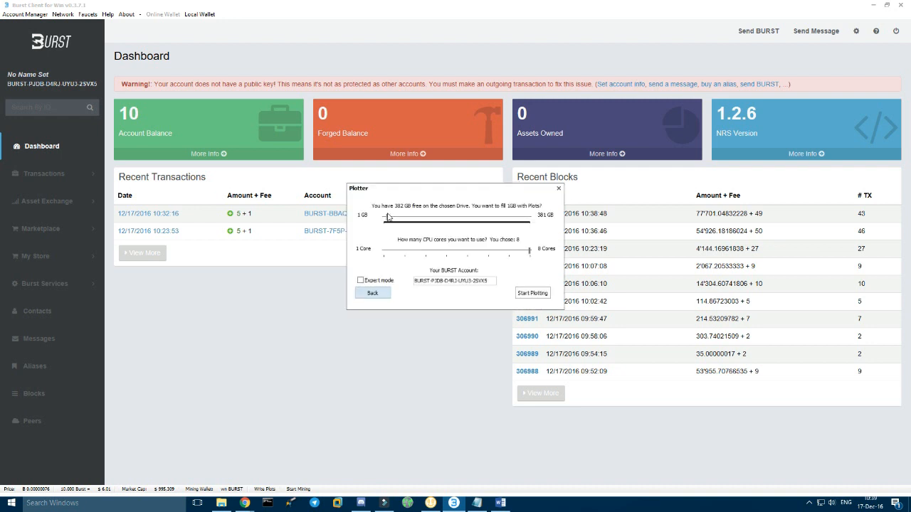
left_click_drag(388, 217, 398, 218)
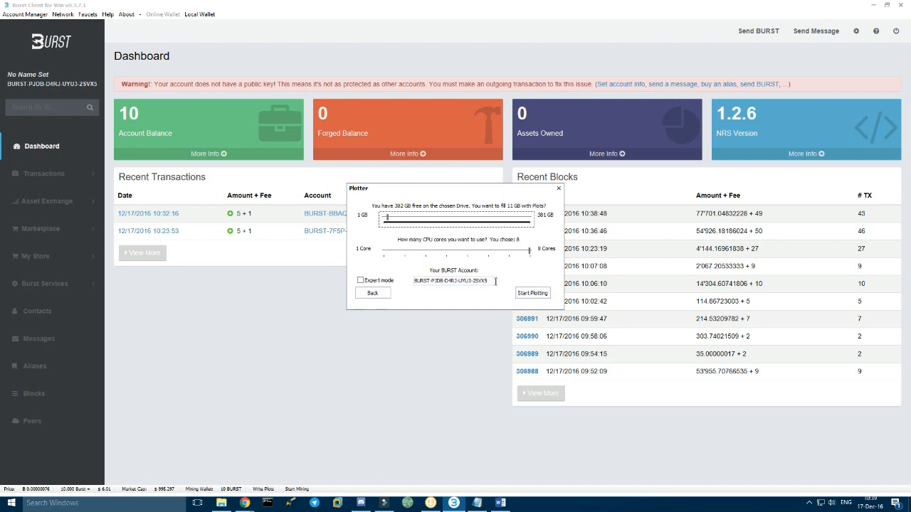
triple_click(452, 281)
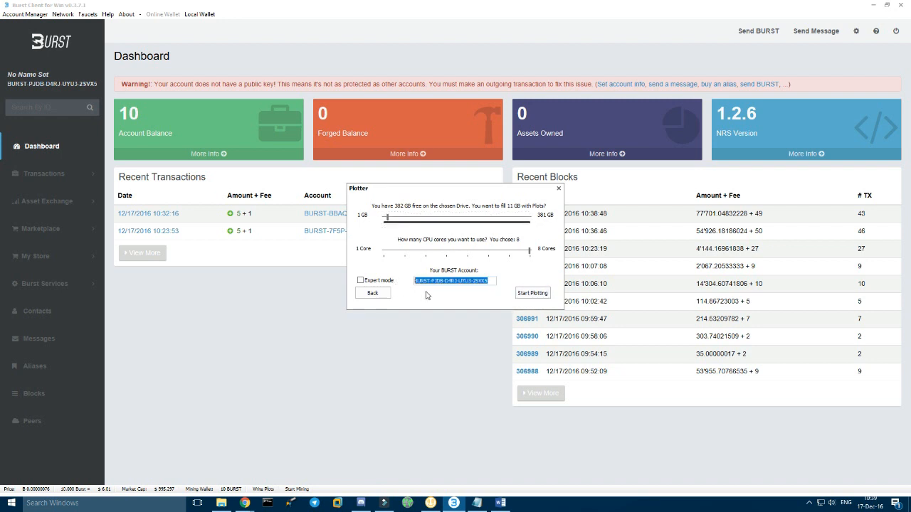
mouse_move(80, 89)
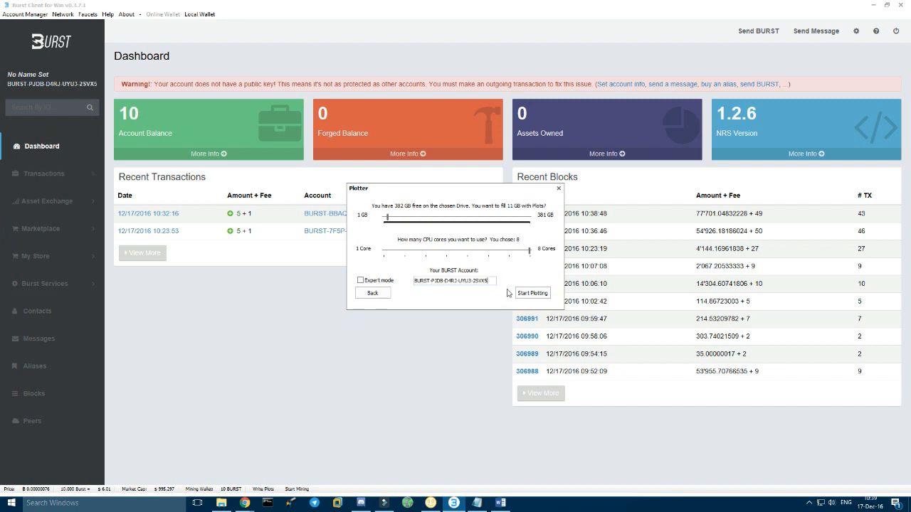
left_click(531, 292)
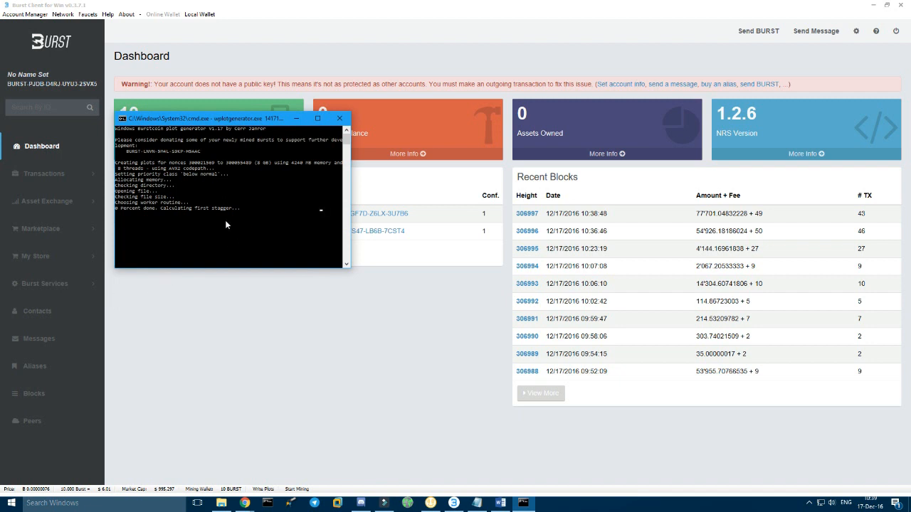
mouse_move(258, 232)
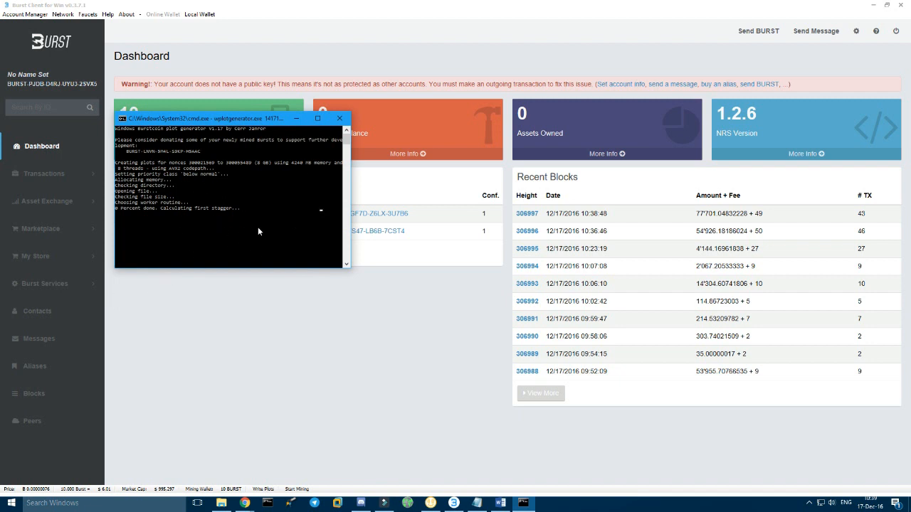
mouse_move(227, 123)
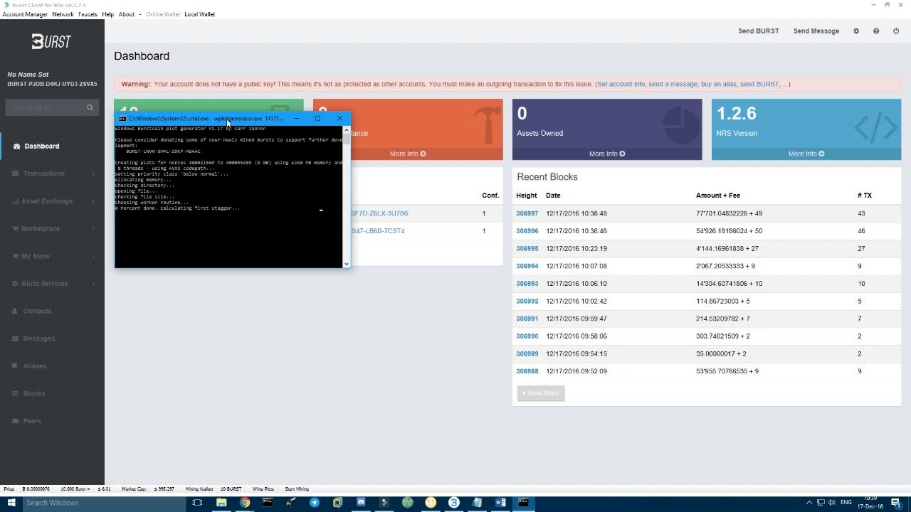
mouse_move(215, 234)
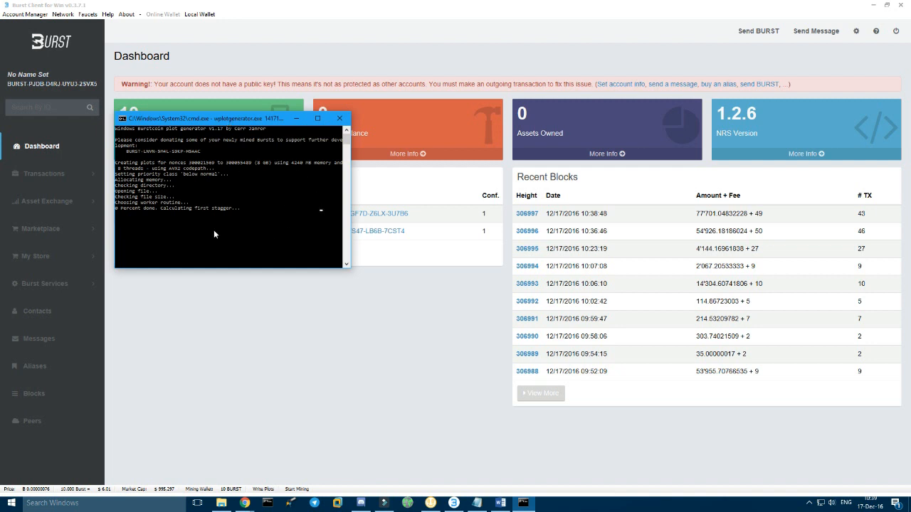
mouse_move(236, 210)
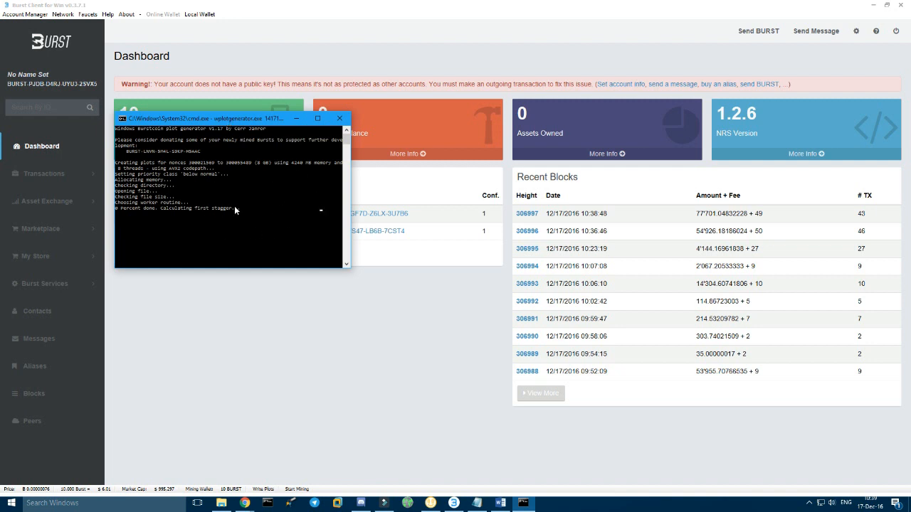
mouse_move(251, 235)
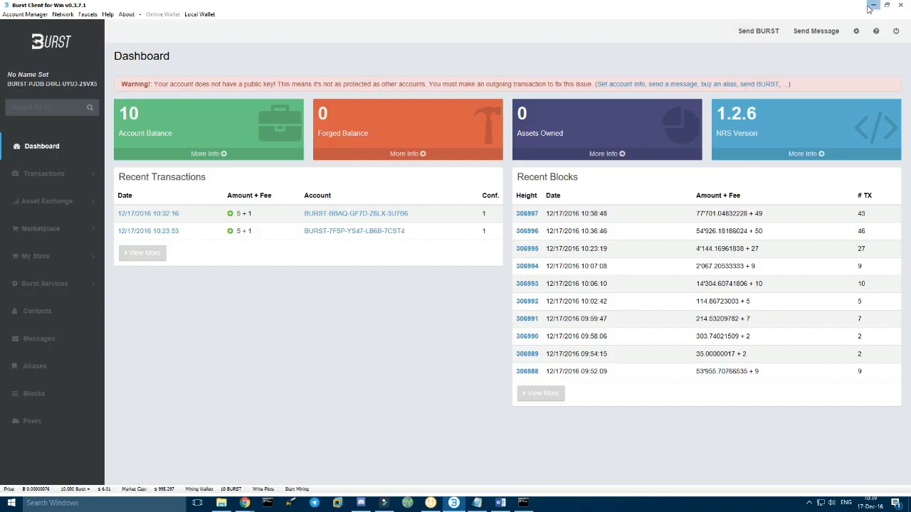
Step: Wait for 'Finished plotting.' and close the wplotgenerator console
left_click(871, 6)
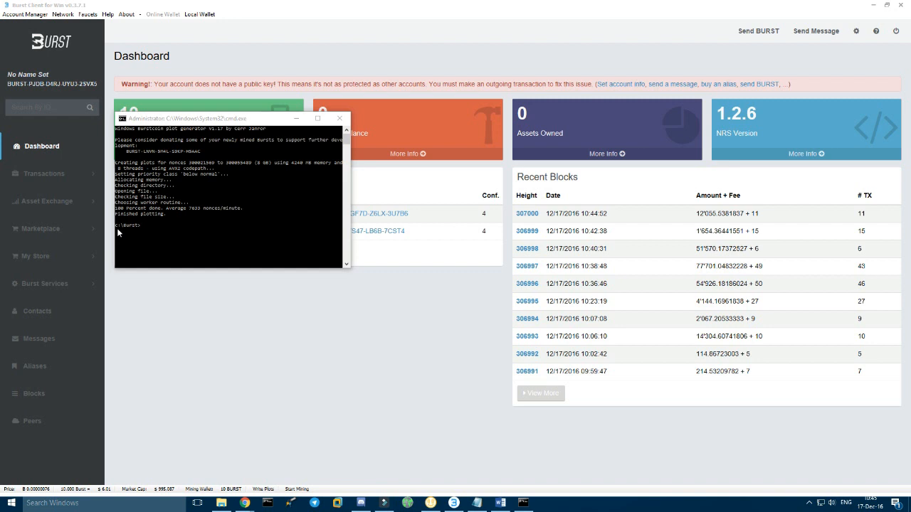
mouse_move(121, 229)
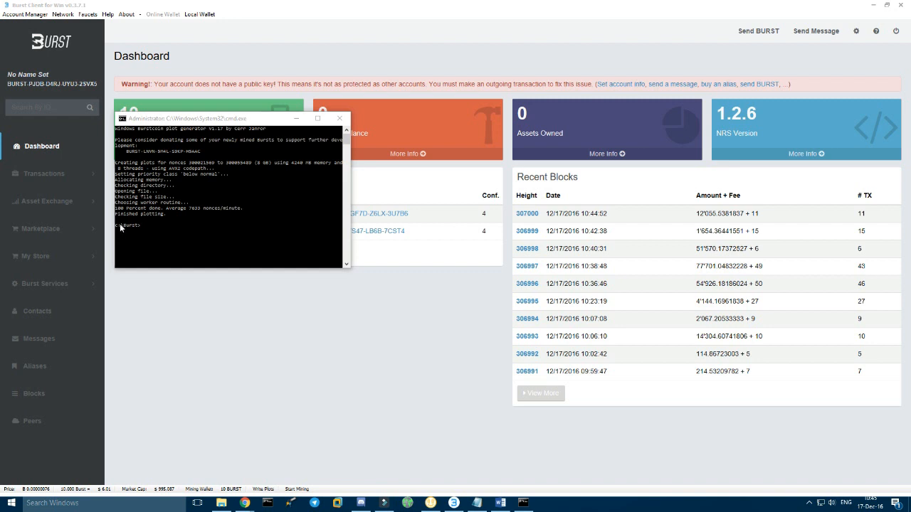
mouse_move(122, 234)
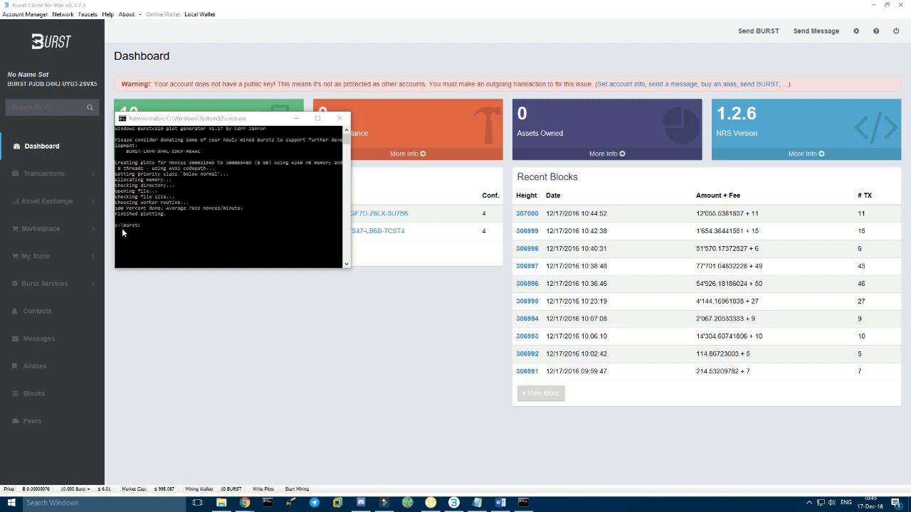
mouse_move(147, 236)
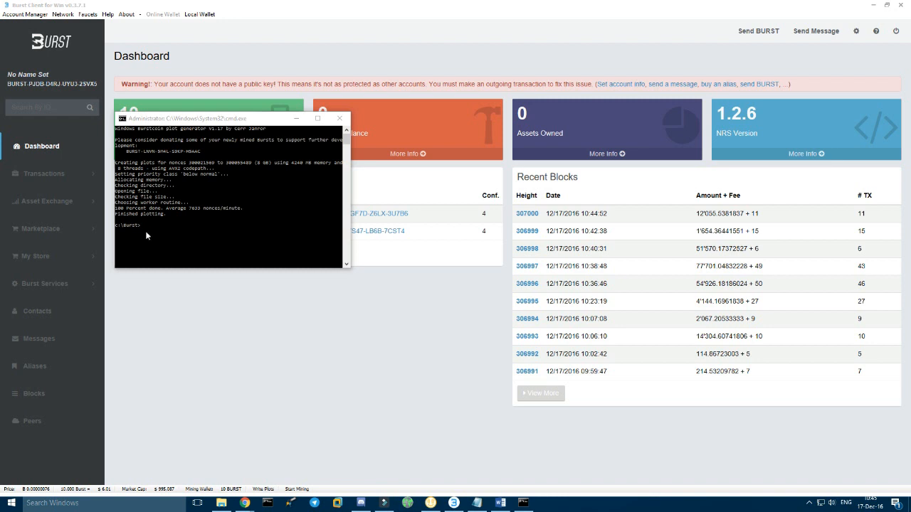
mouse_move(143, 226)
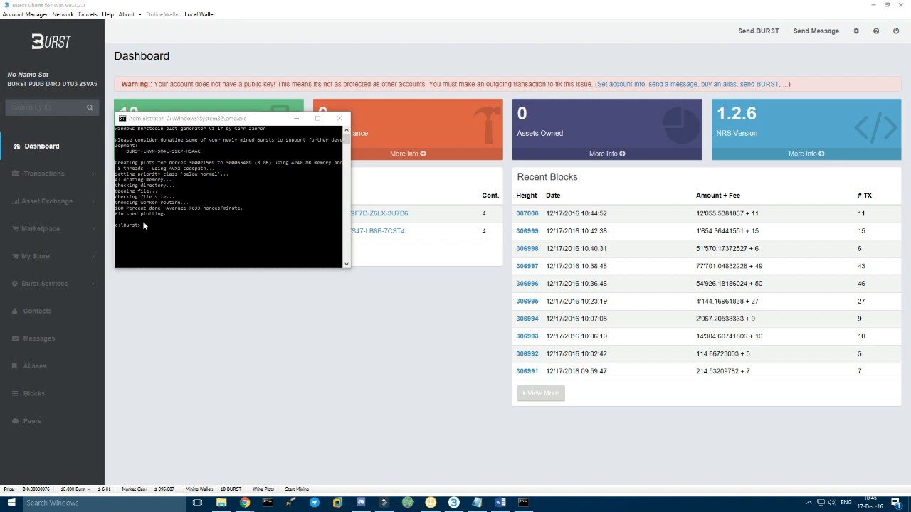
mouse_move(237, 118)
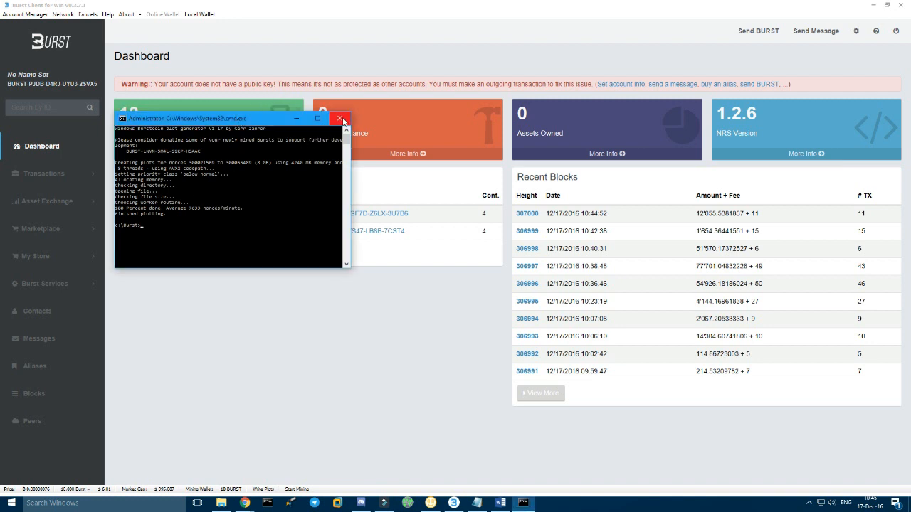
left_click(340, 119)
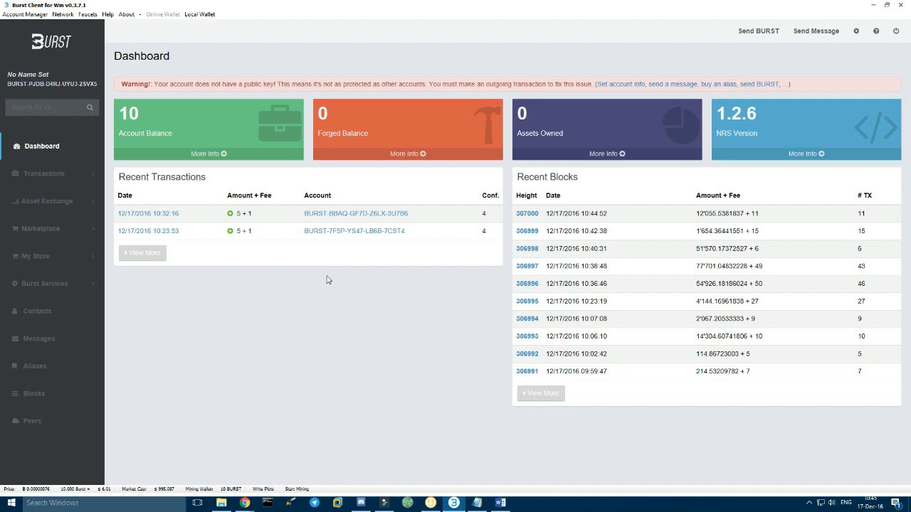
mouse_move(284, 391)
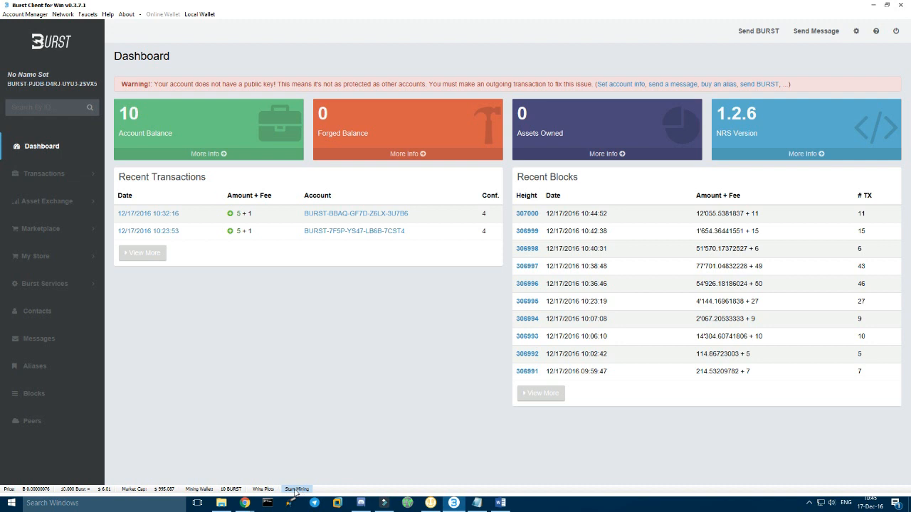
Step: Choose pool.burst-team.us in the Miner window and begin changing the reward assignment
left_click(297, 488)
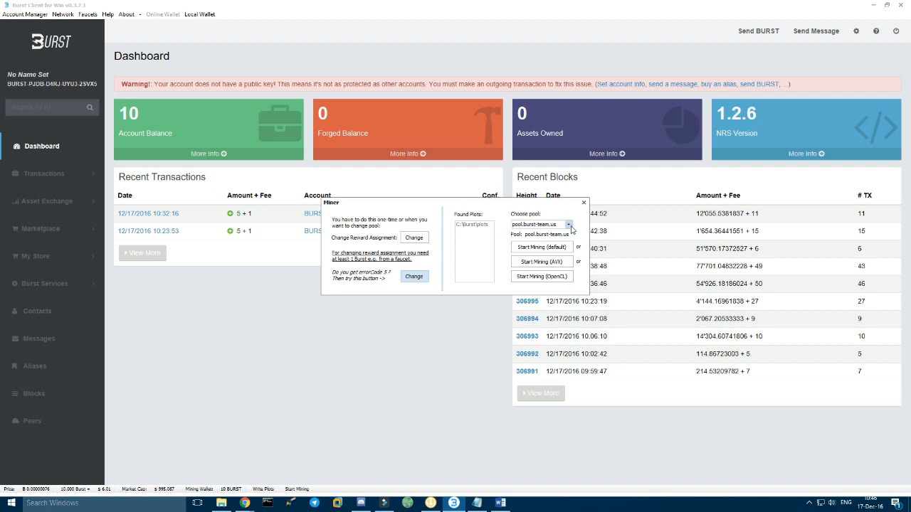
left_click(568, 224)
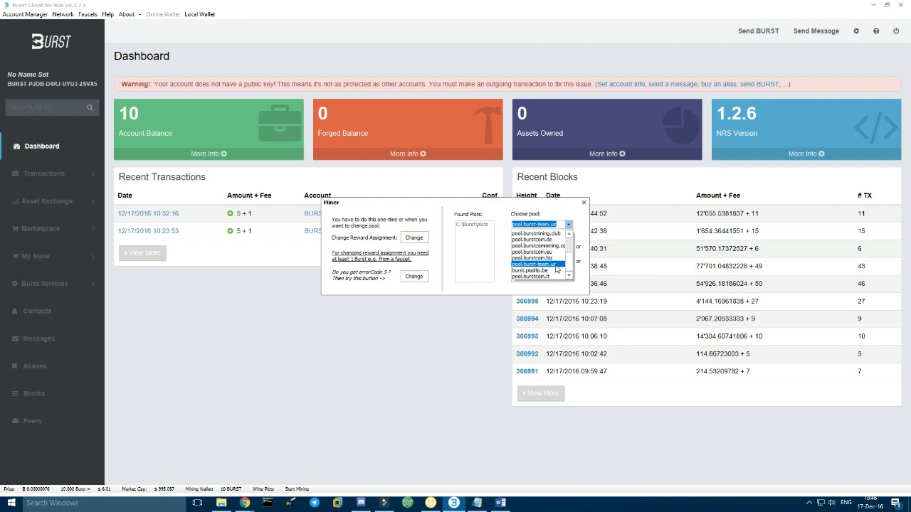
left_click(533, 264)
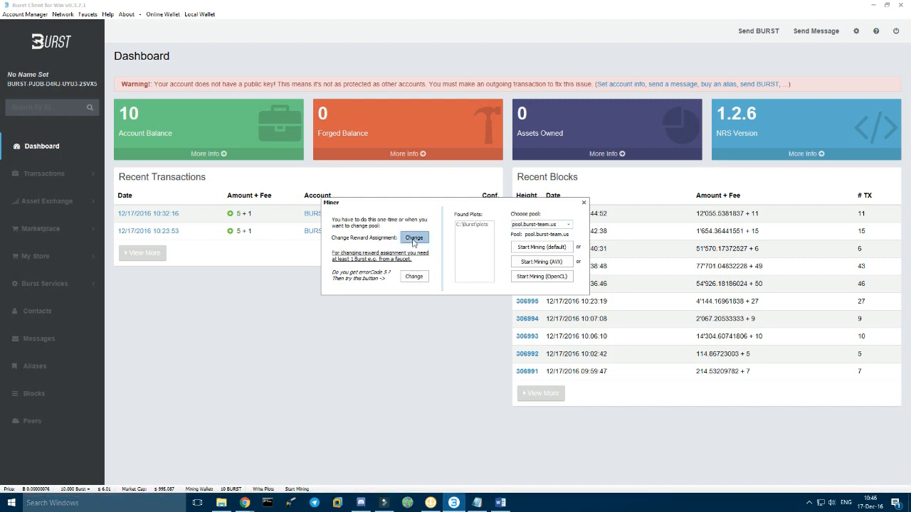
left_click(415, 237)
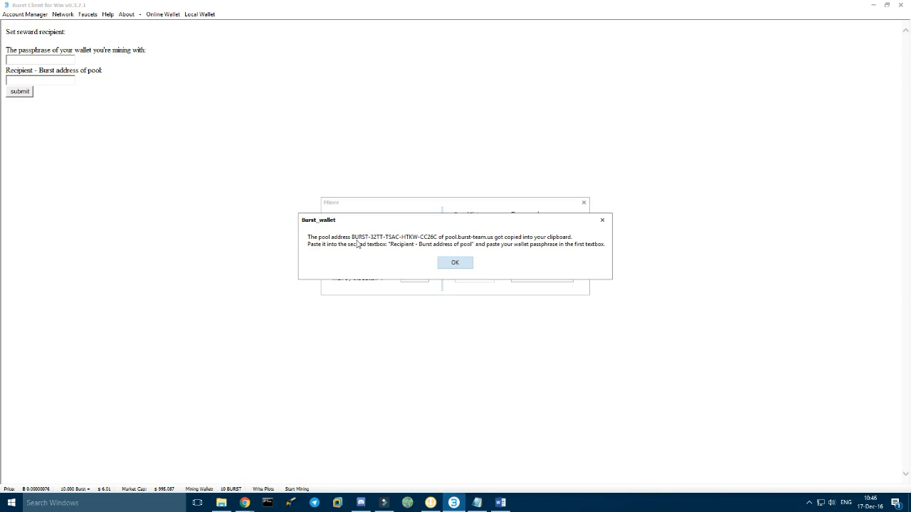
mouse_move(430, 242)
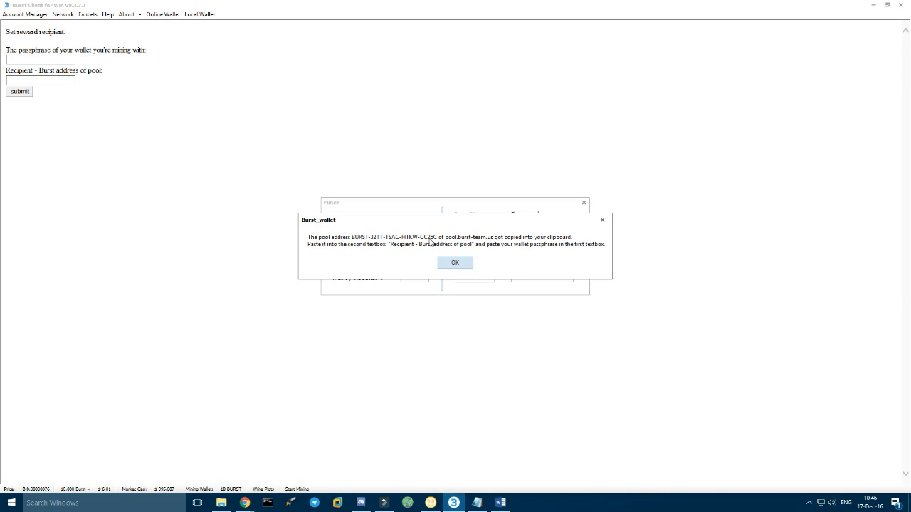
Step: Dismiss the Burst_wallet notice and paste the pool's Burst address into the recipient box
left_click(455, 262)
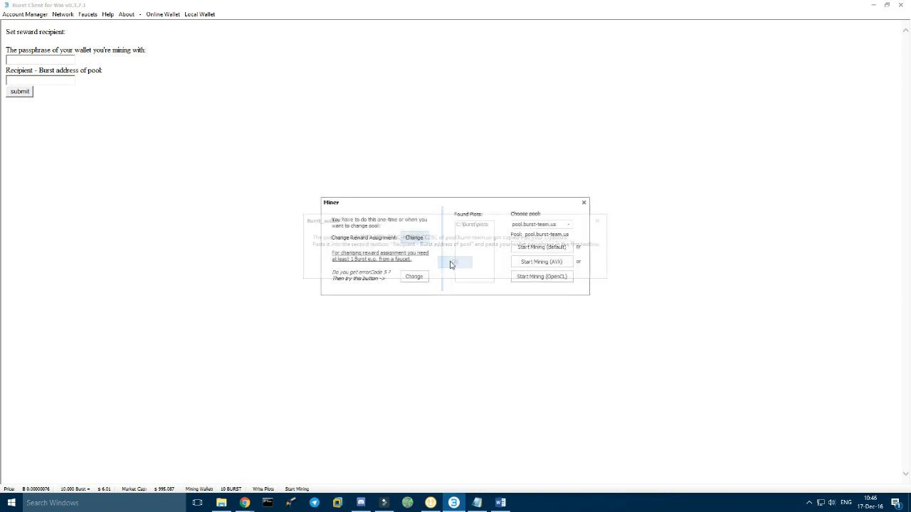
right_click(40, 80)
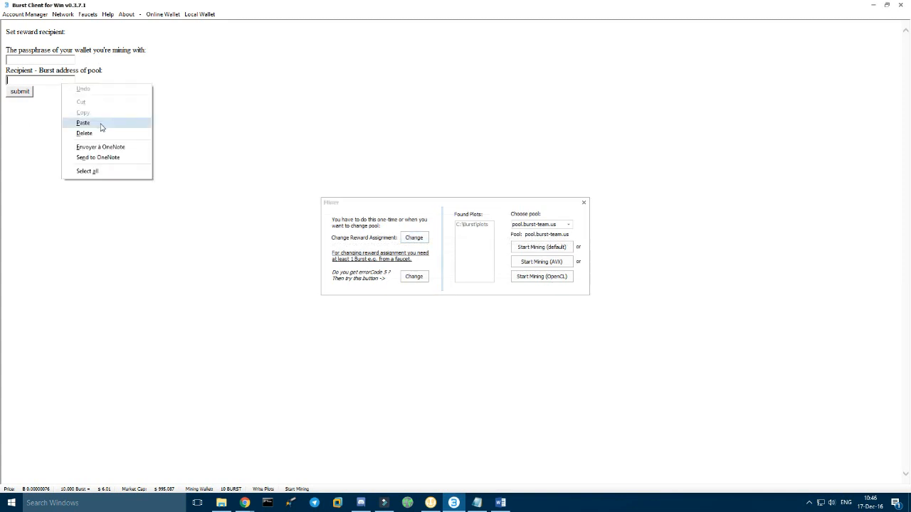
left_click(83, 123)
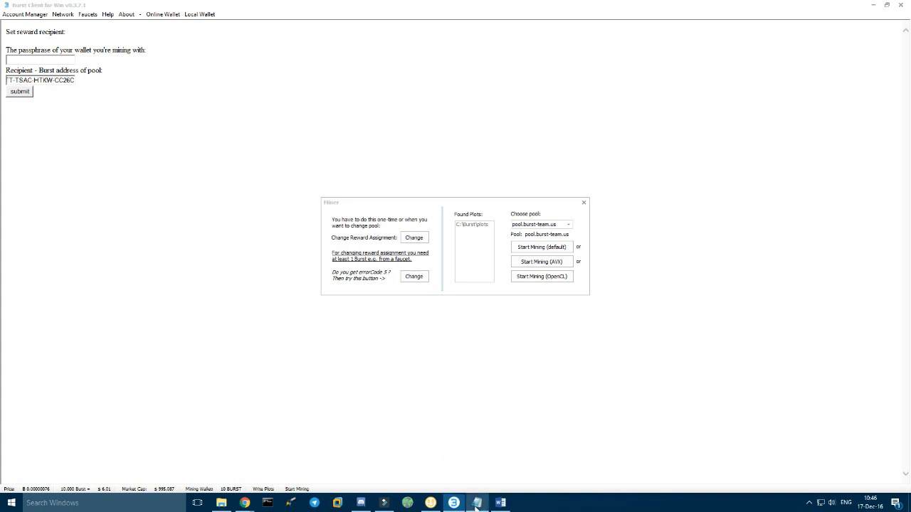
Step: Paste the wallet passphrase from Notepad and submit, which returns 'Unknown account' error 5
left_click(500, 503)
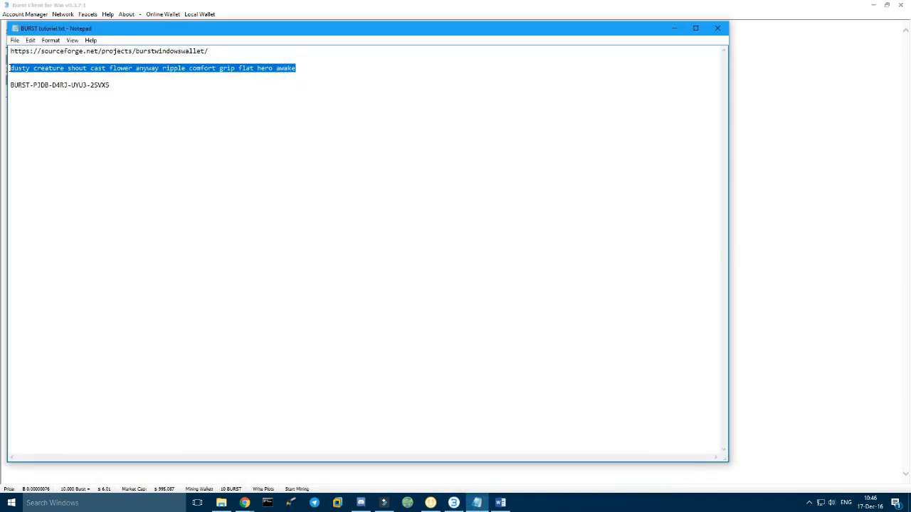
mouse_move(644, 119)
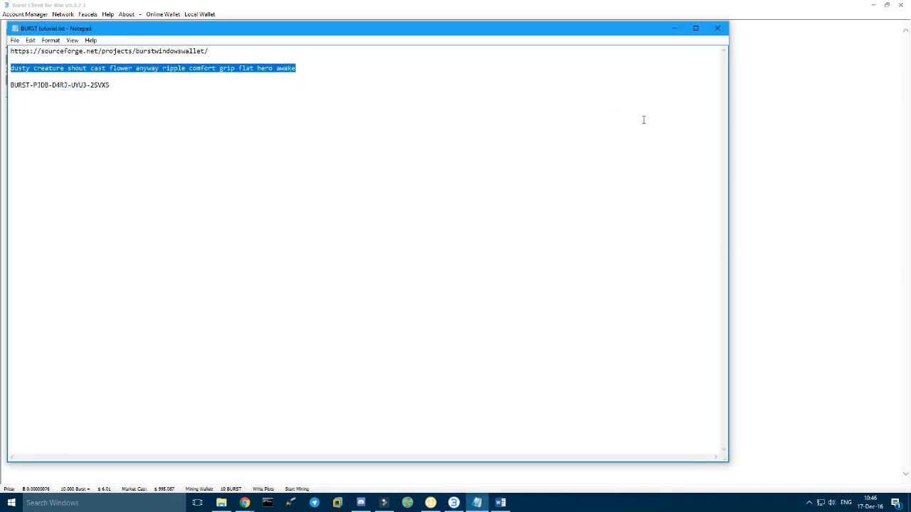
right_click(29, 79)
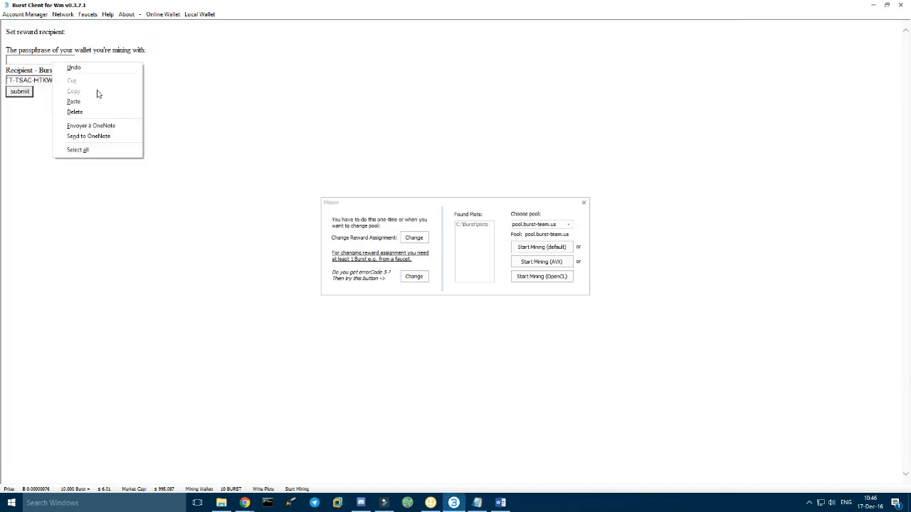
left_click(73, 101)
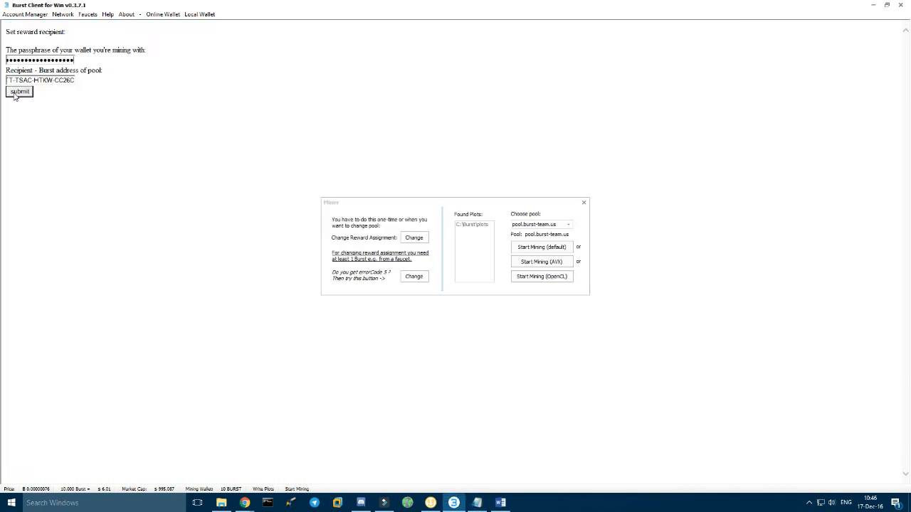
left_click(19, 91)
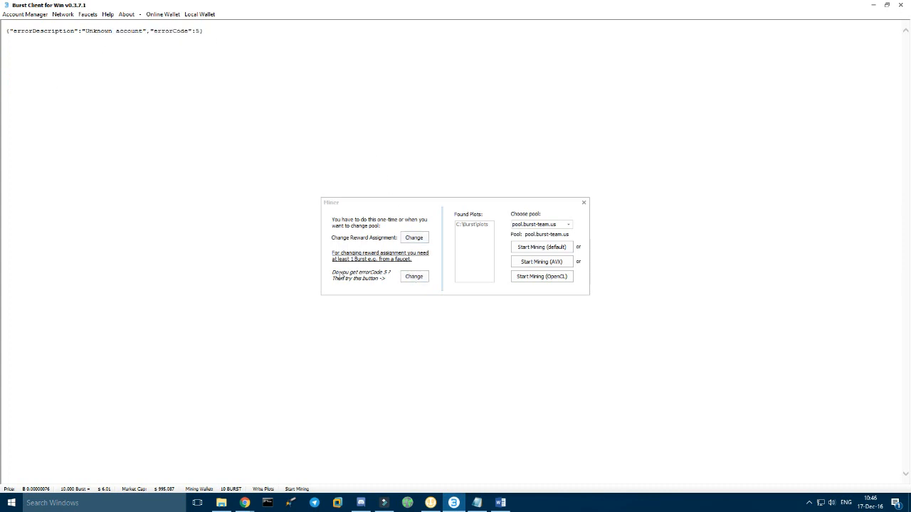
Step: Retry with pool address TSAC-HTKW-CC26C and the pasted passphrase, then submit
left_click(415, 277)
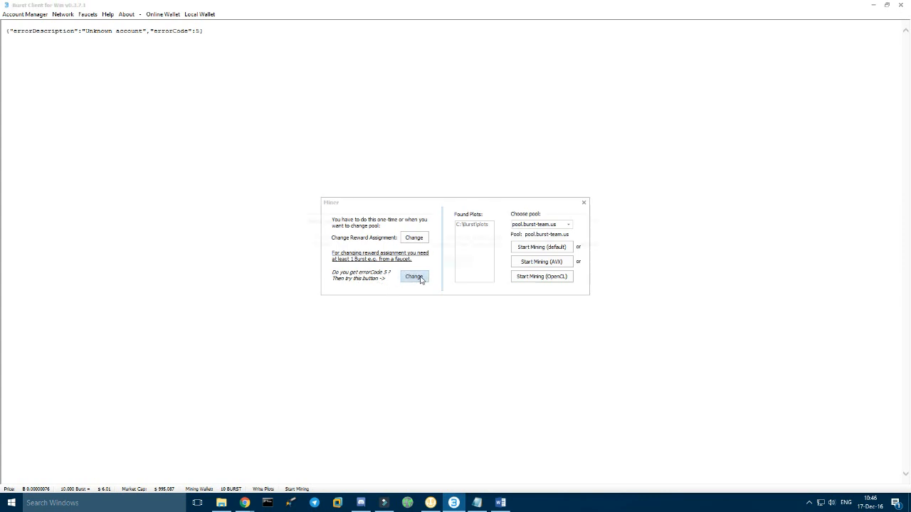
left_click(415, 277)
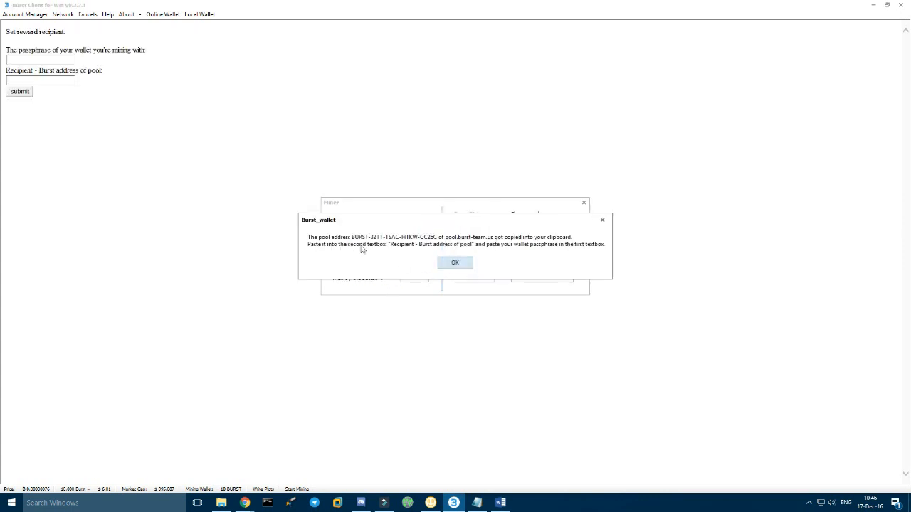
left_click(454, 262)
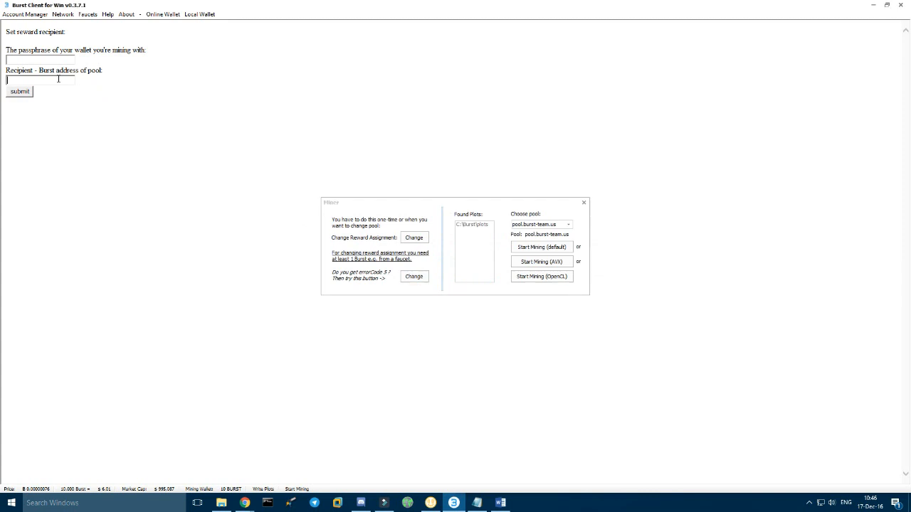
type("TSAC-HTKW-CC26C")
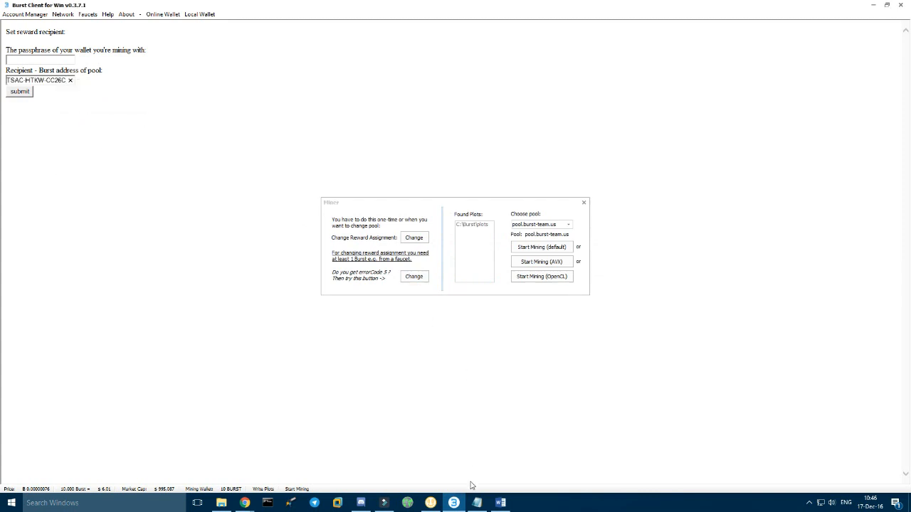
right_click(114, 67)
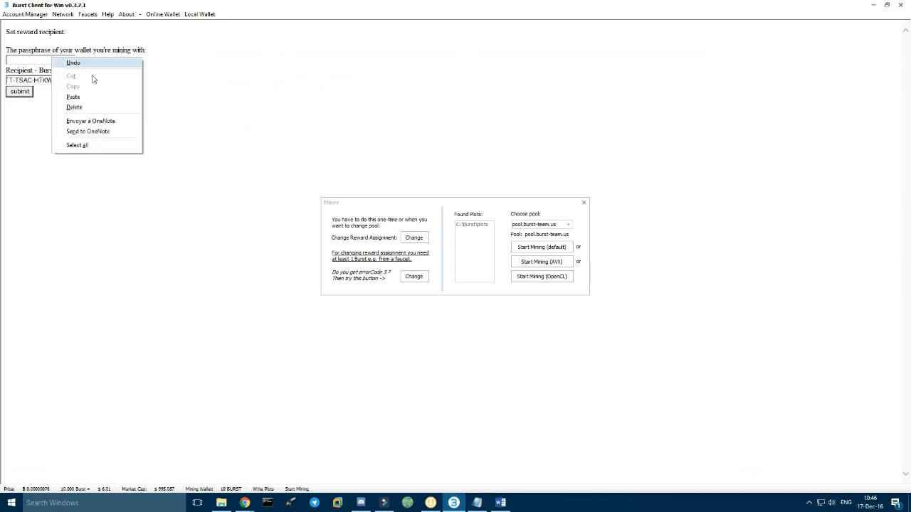
left_click(72, 96)
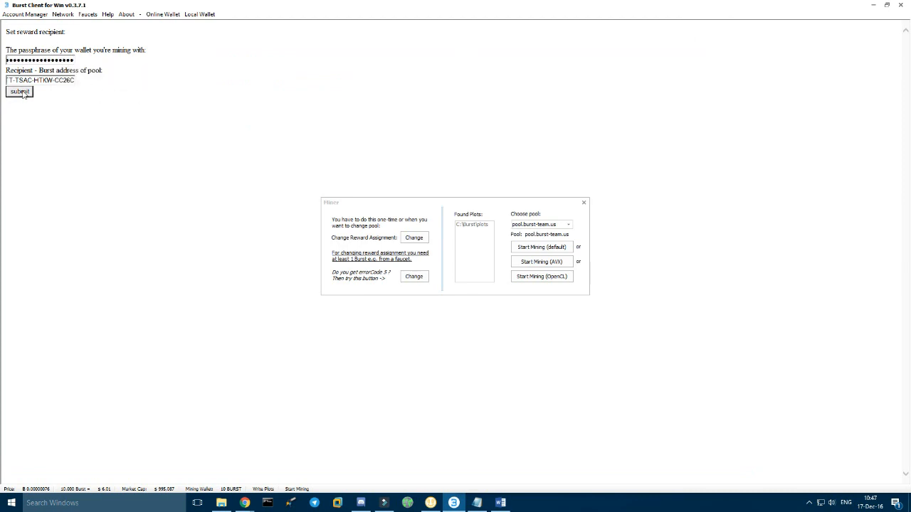
left_click(20, 91)
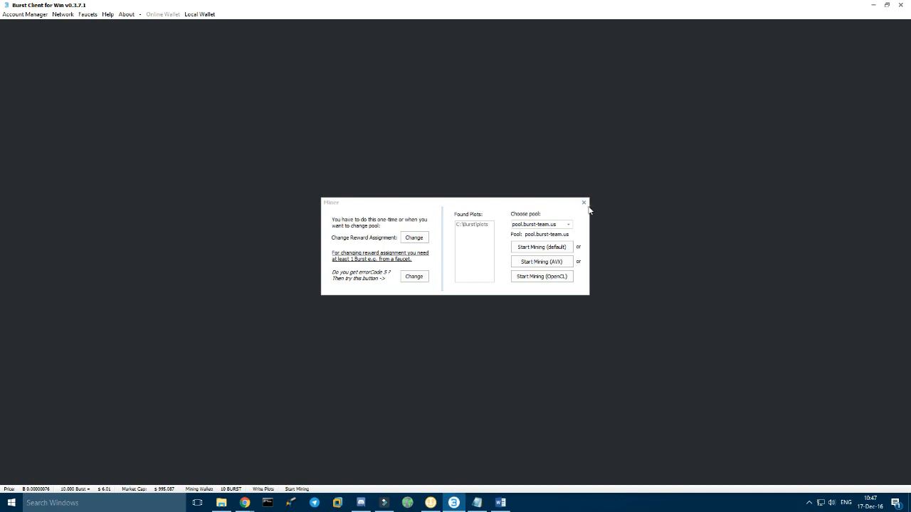
Step: Close the Miner dialog, sign in to the wallet, and start default mining to pool.burst-team.us
left_click(584, 202)
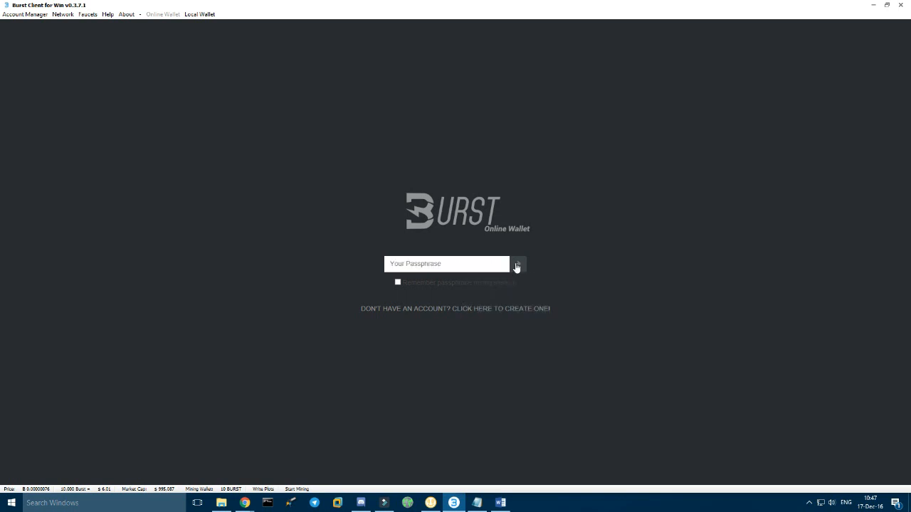
left_click(518, 263)
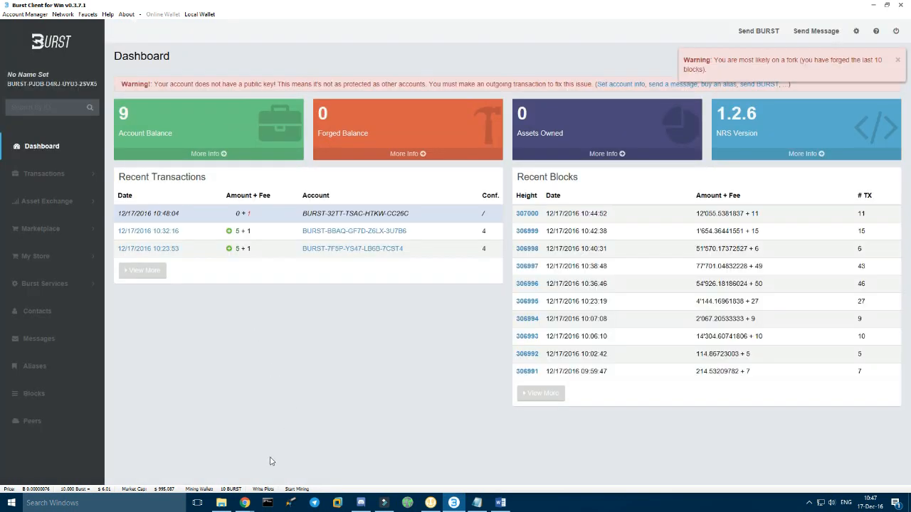
left_click(296, 489)
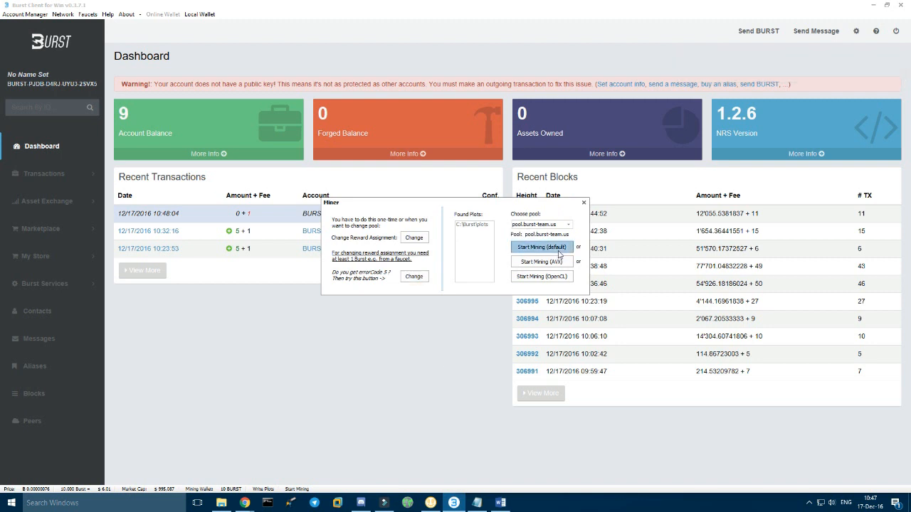
mouse_move(546, 282)
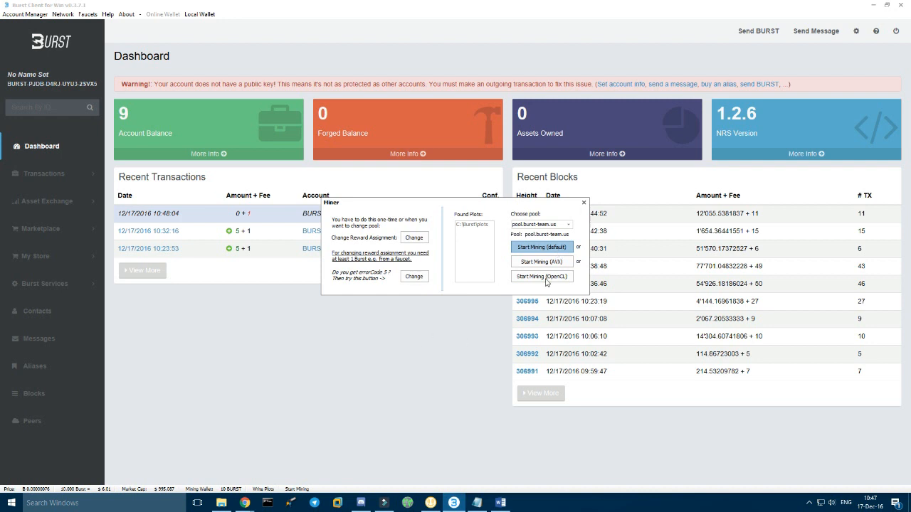
left_click(583, 202)
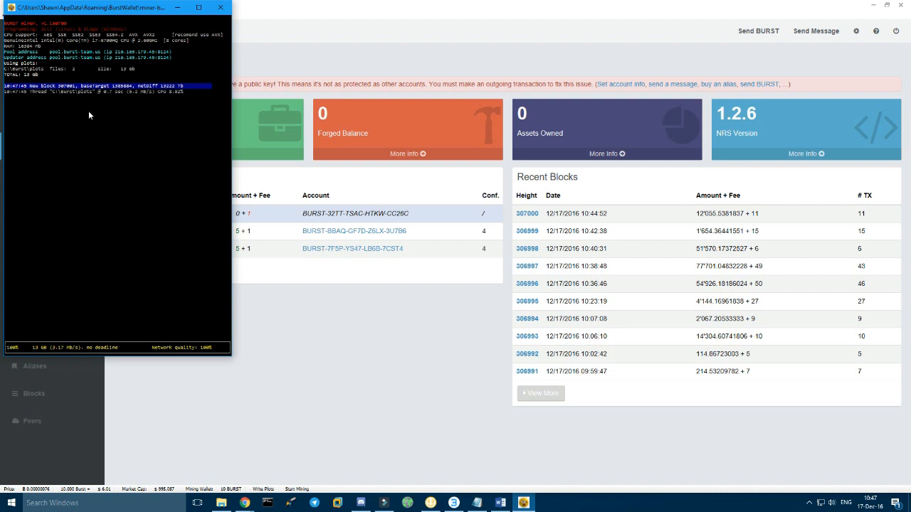
mouse_move(13, 97)
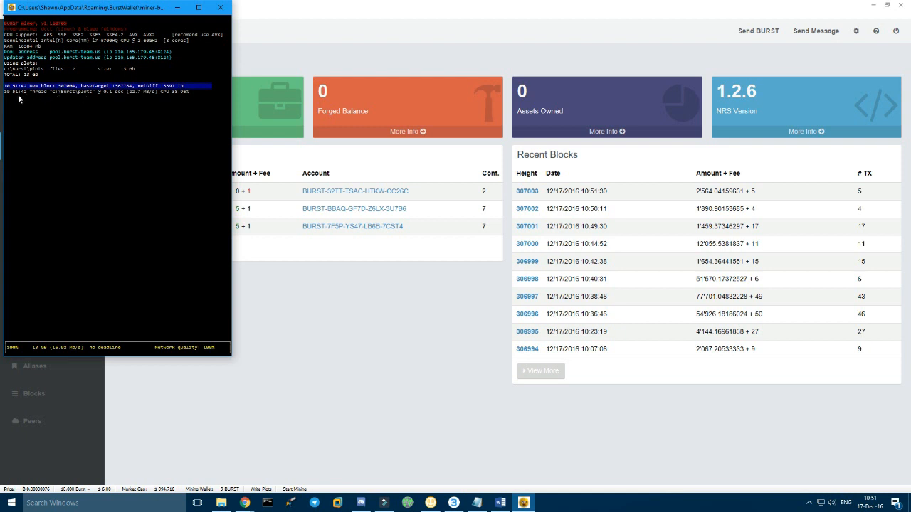
mouse_move(53, 99)
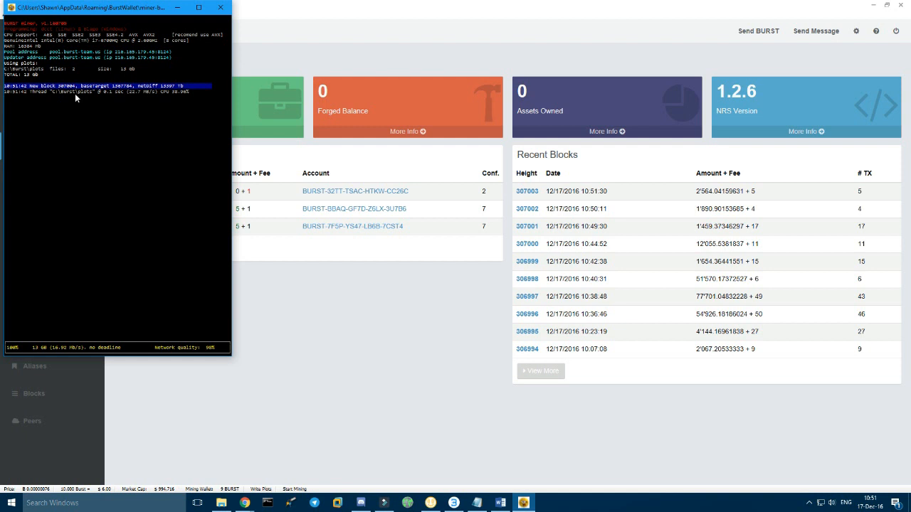
mouse_move(88, 99)
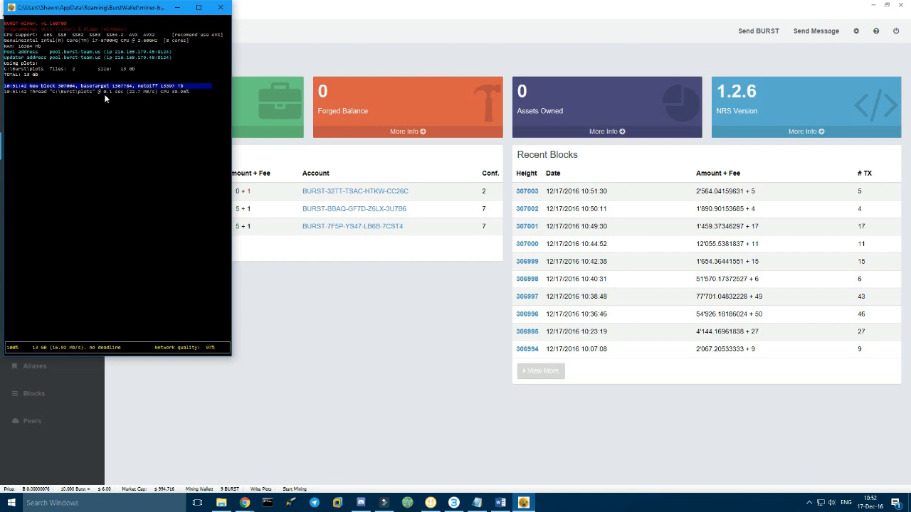
mouse_move(127, 98)
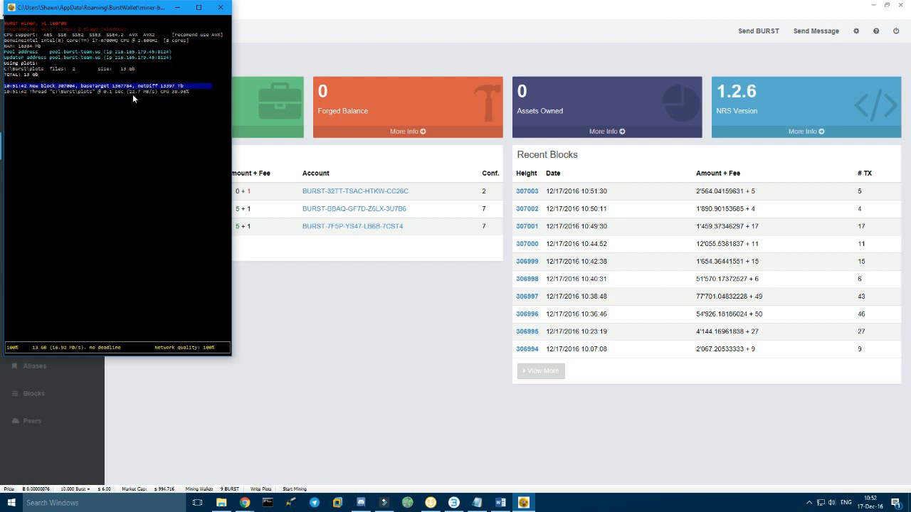
mouse_move(171, 97)
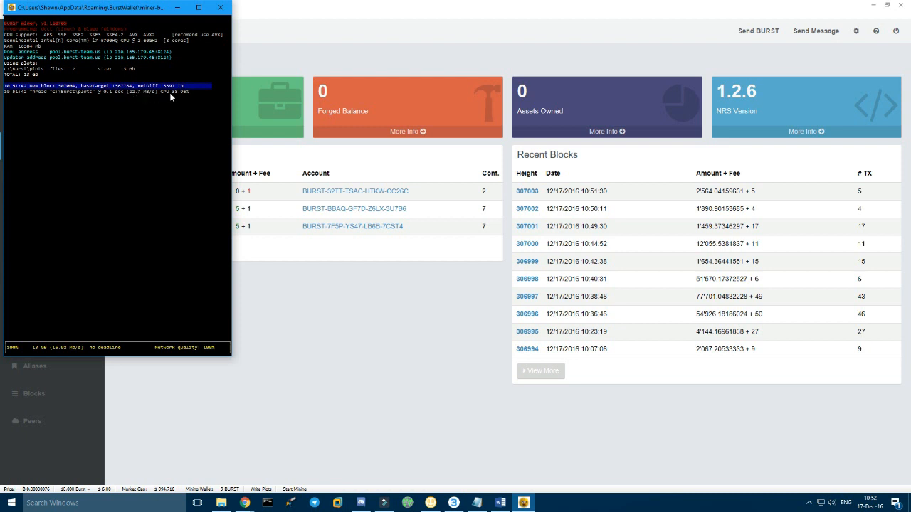
mouse_move(176, 98)
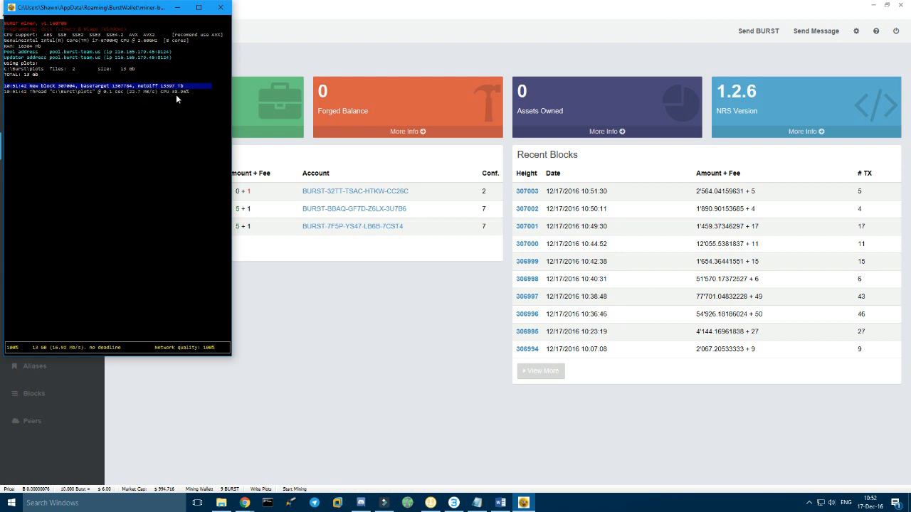
mouse_move(185, 99)
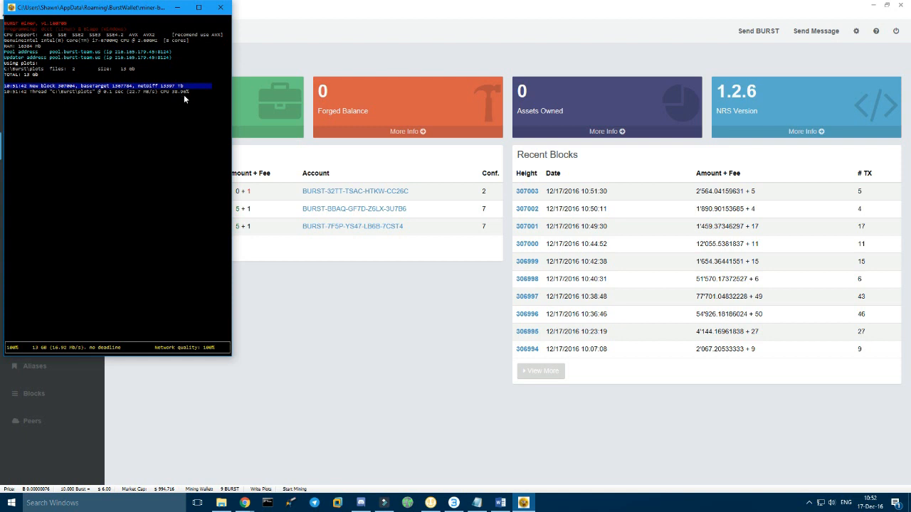
mouse_move(169, 99)
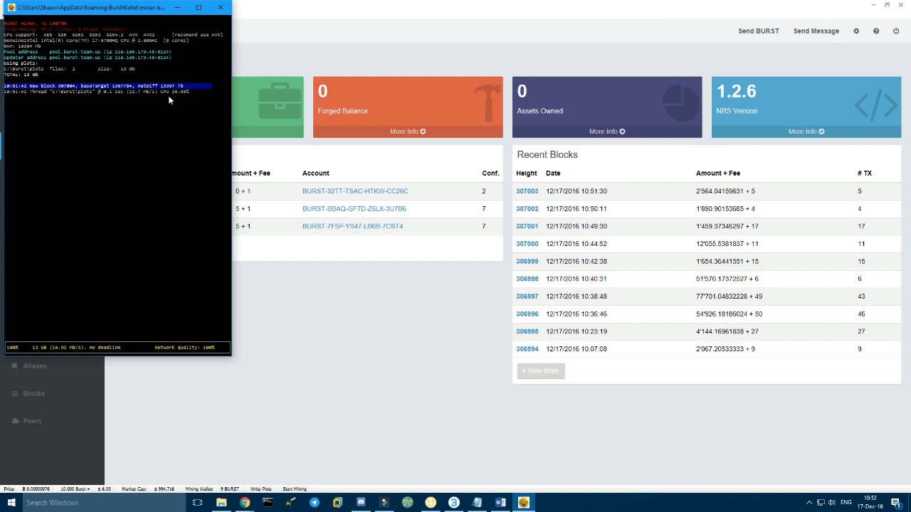
mouse_move(157, 104)
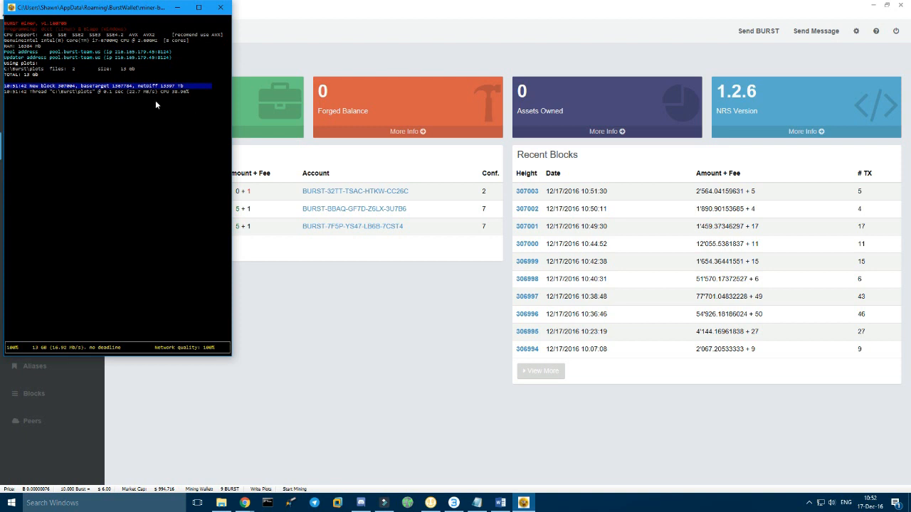
mouse_move(66, 219)
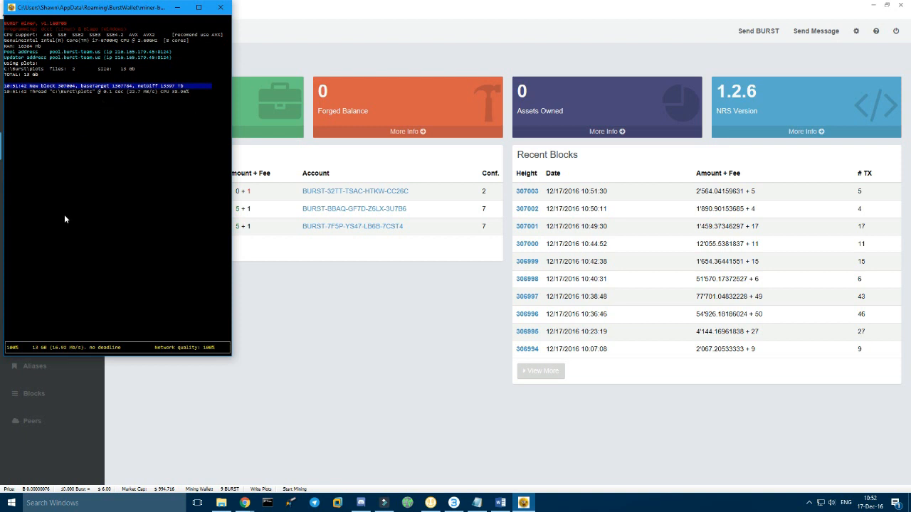
mouse_move(208, 353)
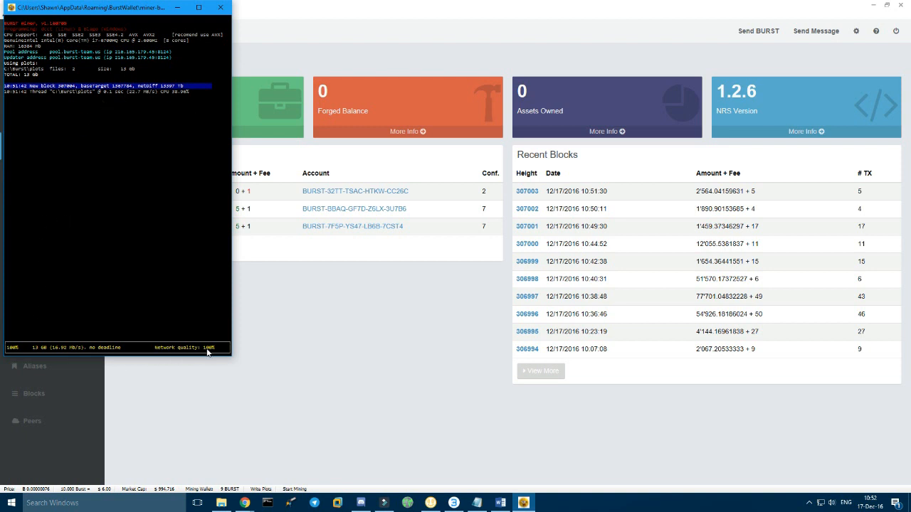
mouse_move(149, 185)
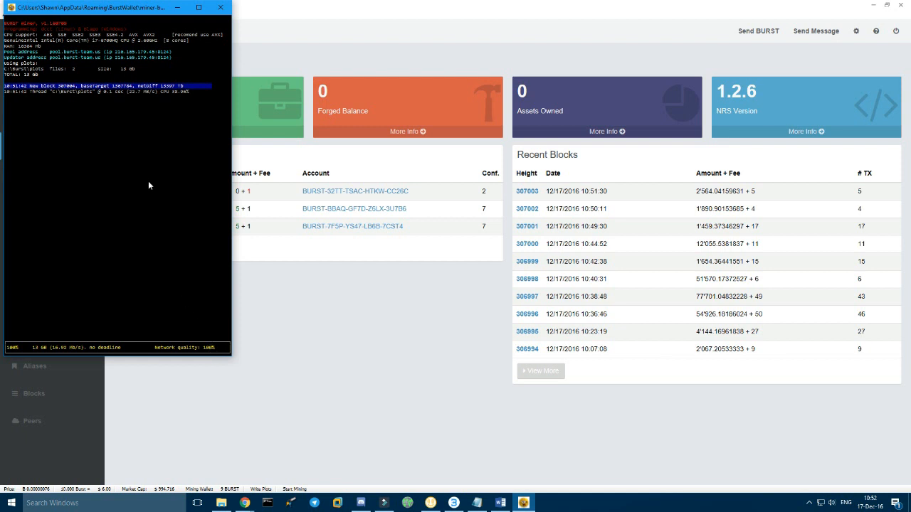
mouse_move(71, 299)
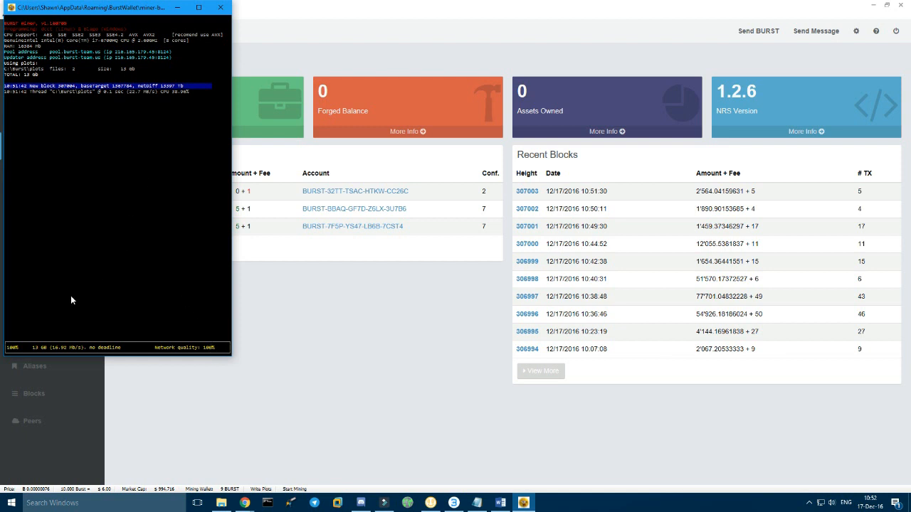
mouse_move(120, 354)
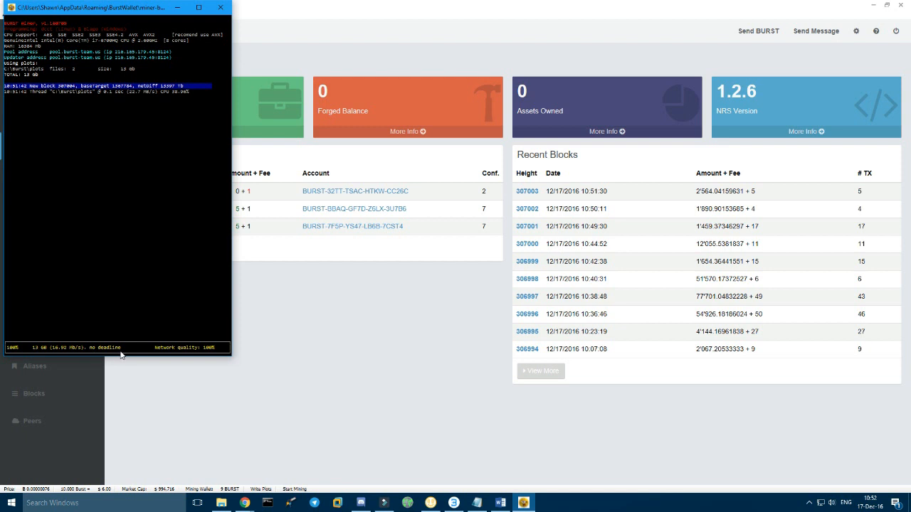
mouse_move(88, 351)
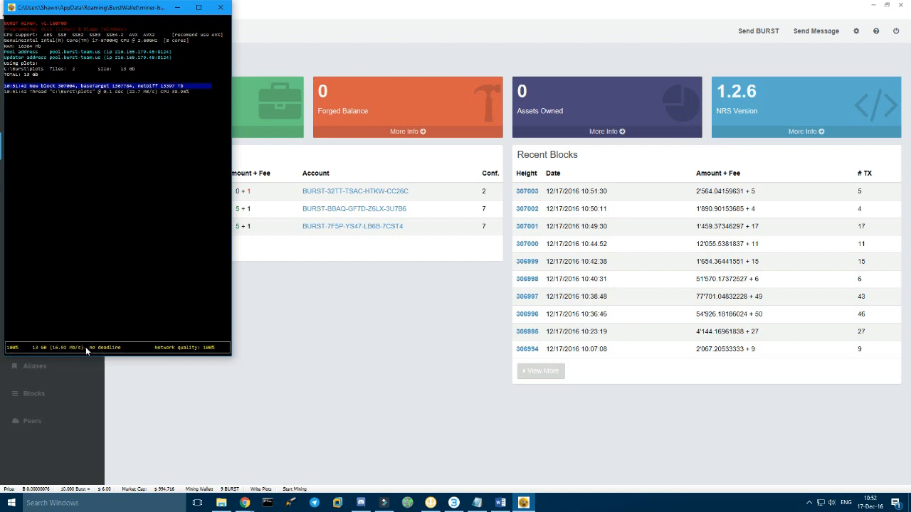
mouse_move(160, 356)
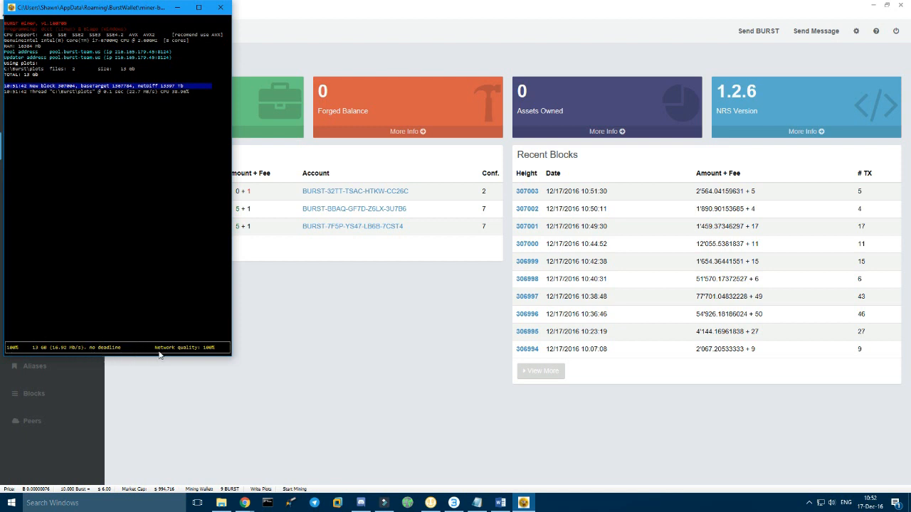
mouse_move(19, 353)
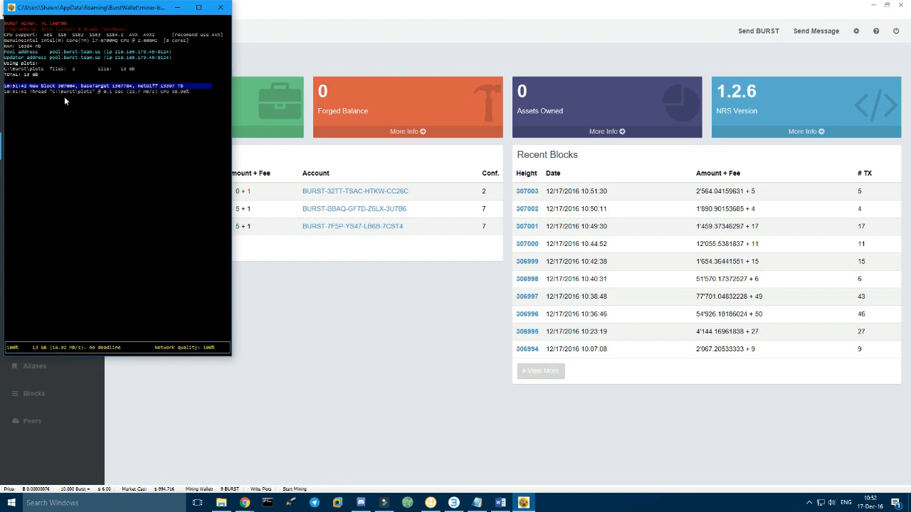
mouse_move(76, 137)
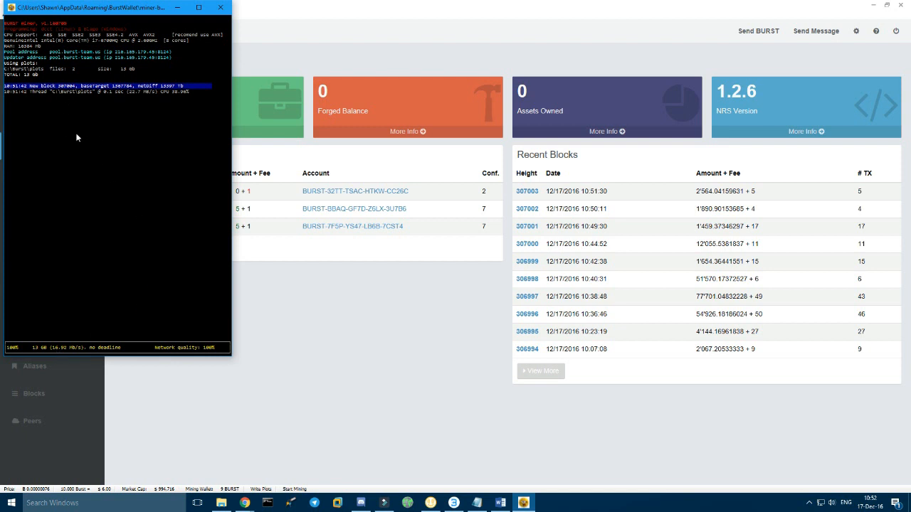
mouse_move(73, 152)
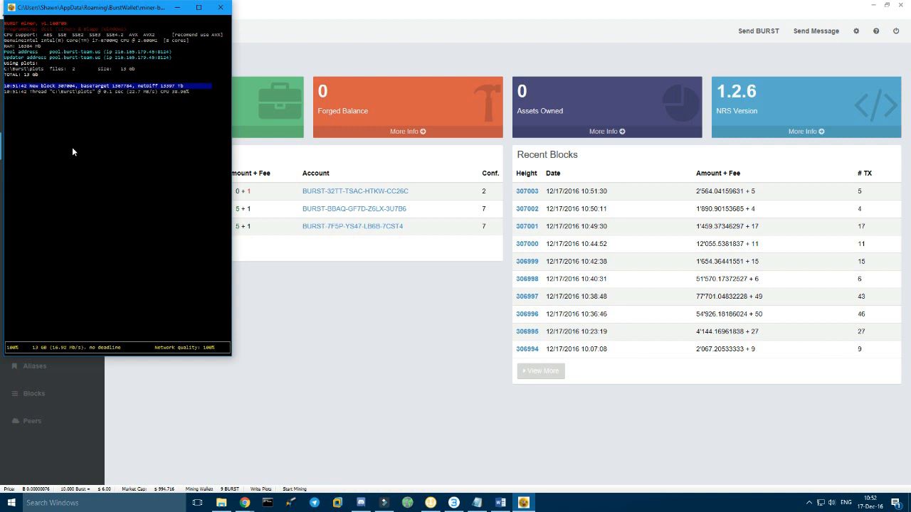
mouse_move(98, 138)
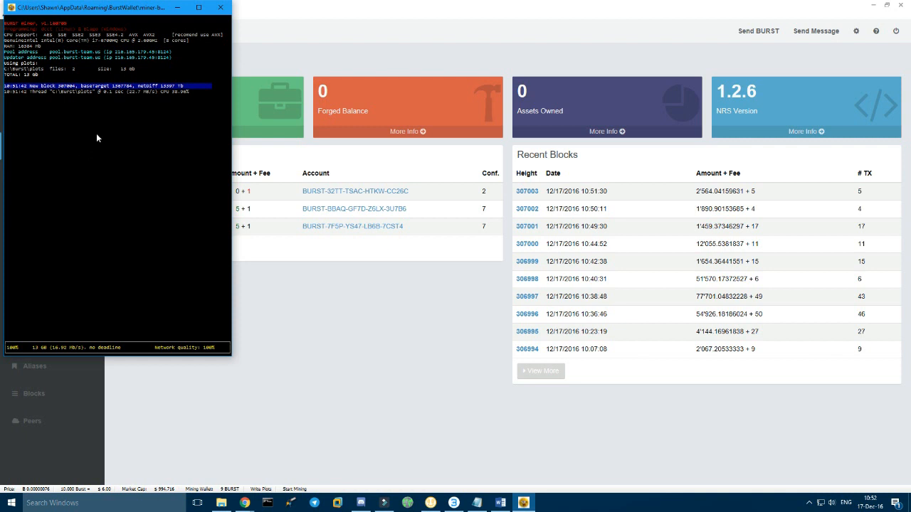
mouse_move(186, 263)
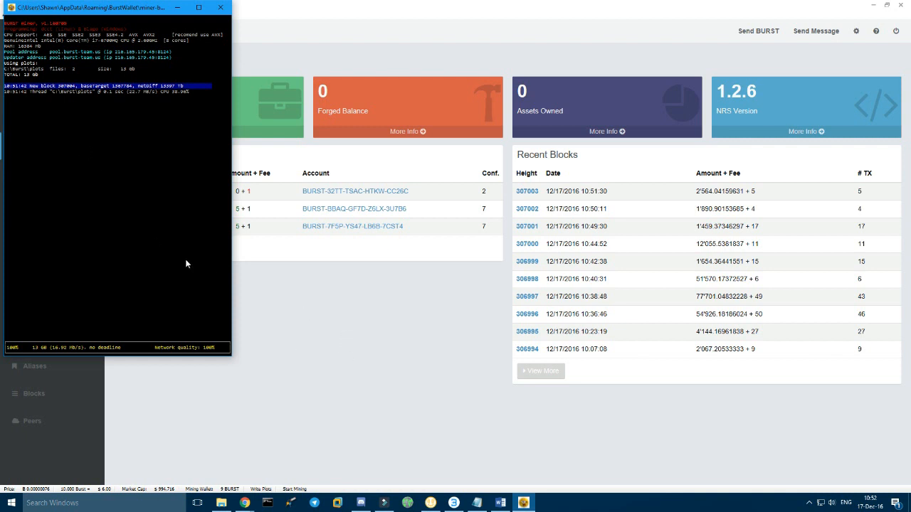